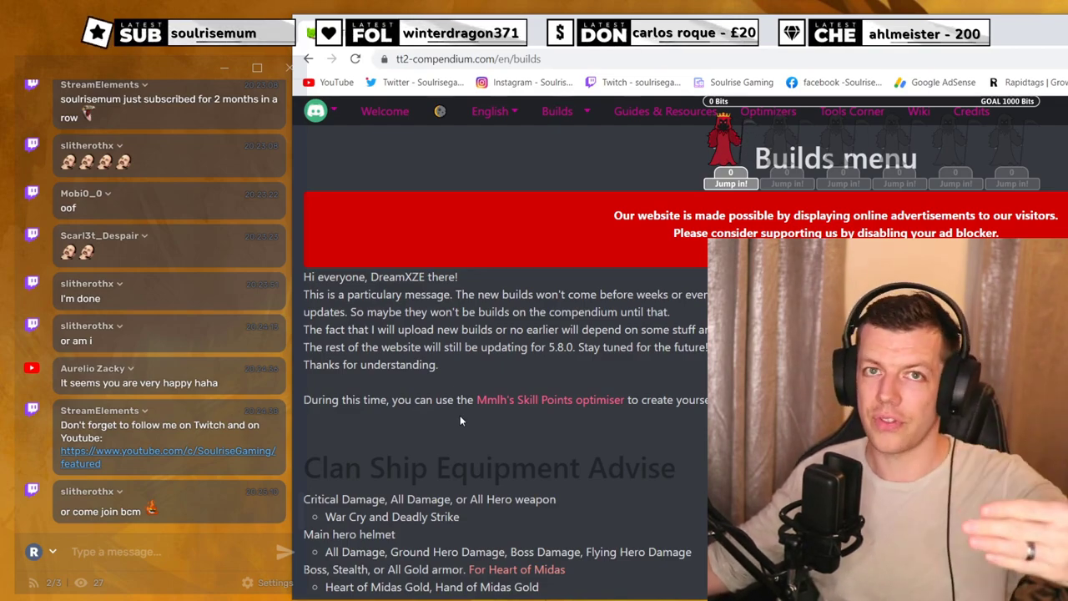
Scroll through the Clan Ship, Pet and Shadow Clone Equipment Advise sections of the builds page.
scroll(down, 3)
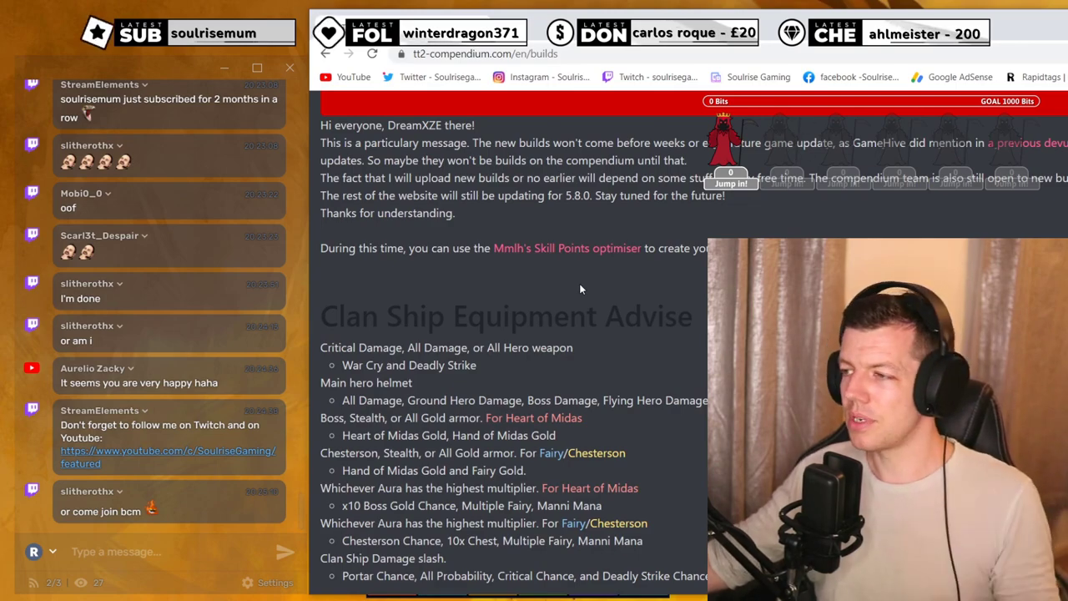
scroll(down, 3)
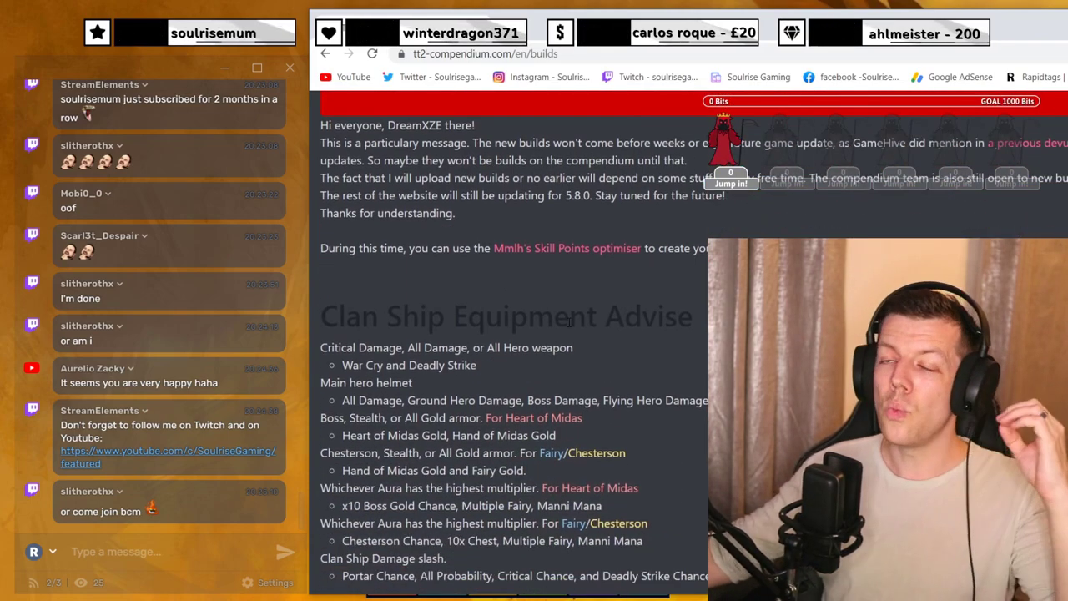
scroll(down, 3)
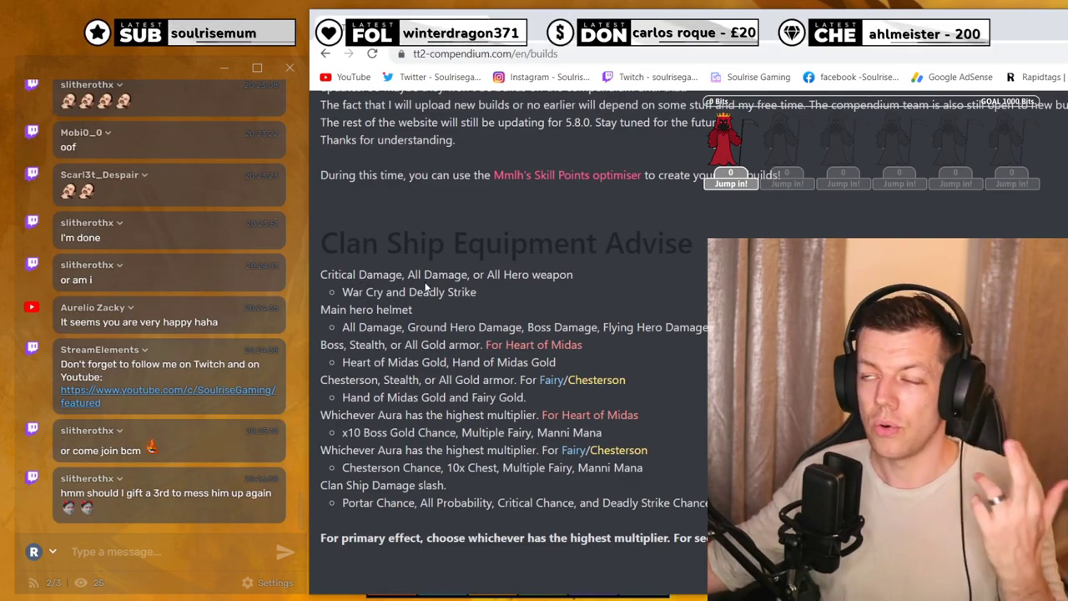
scroll(down, 3)
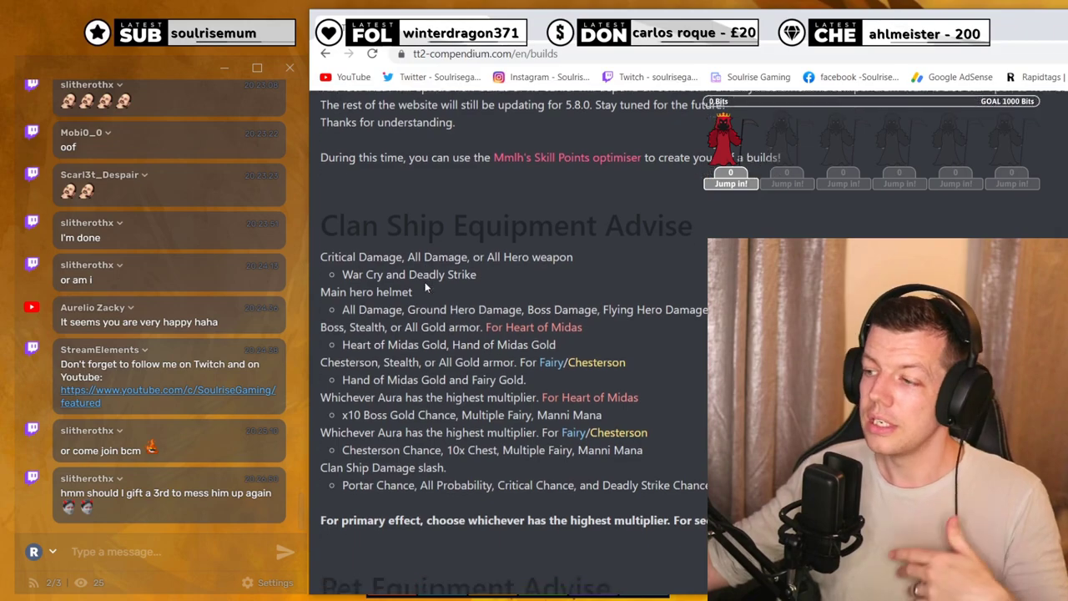
scroll(down, 3)
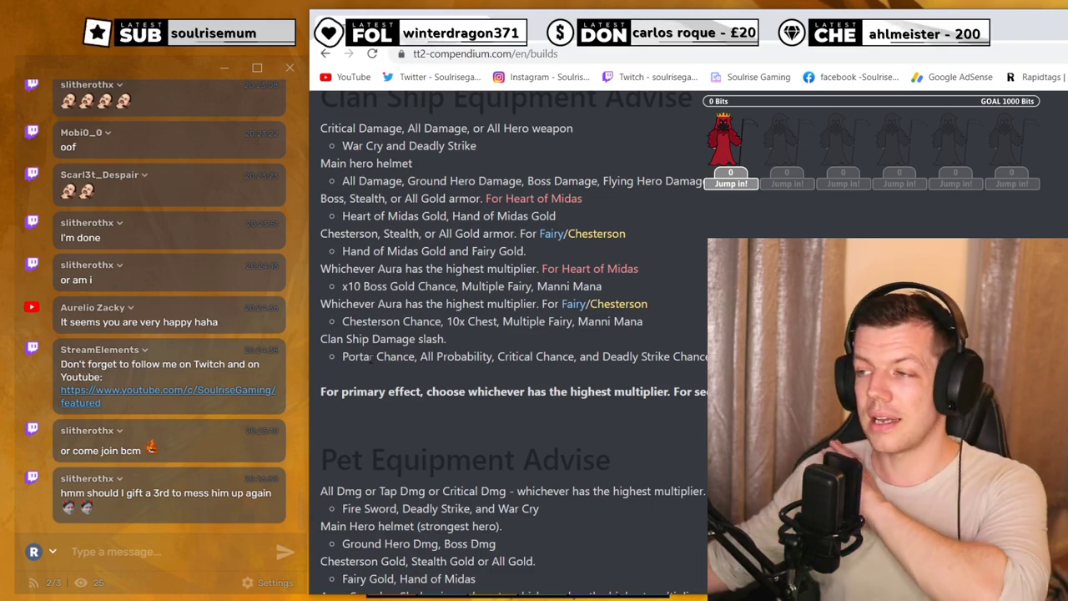
scroll(down, 3)
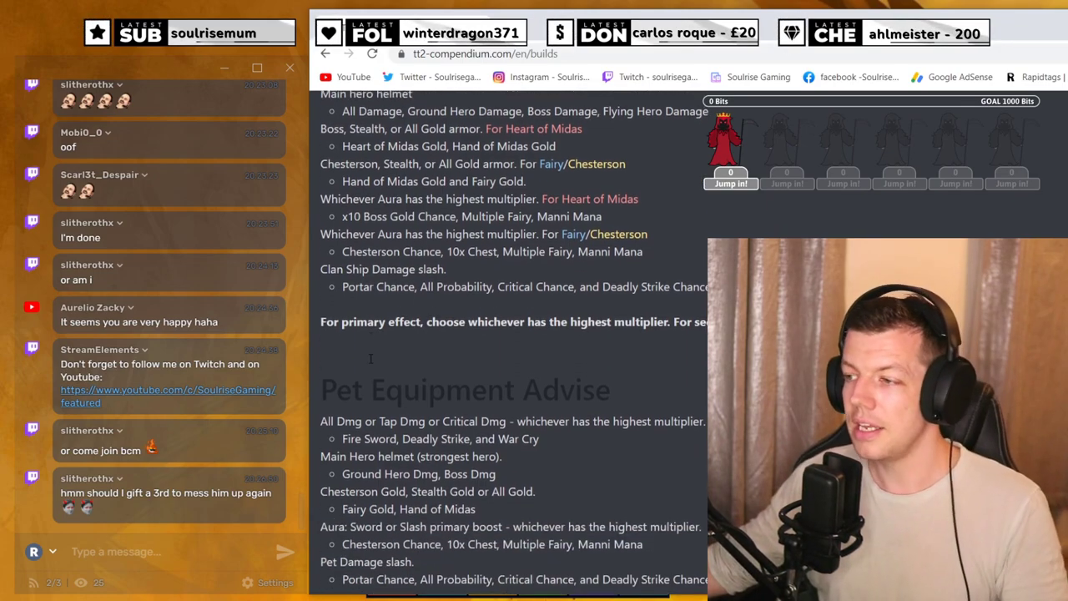
scroll(down, 3)
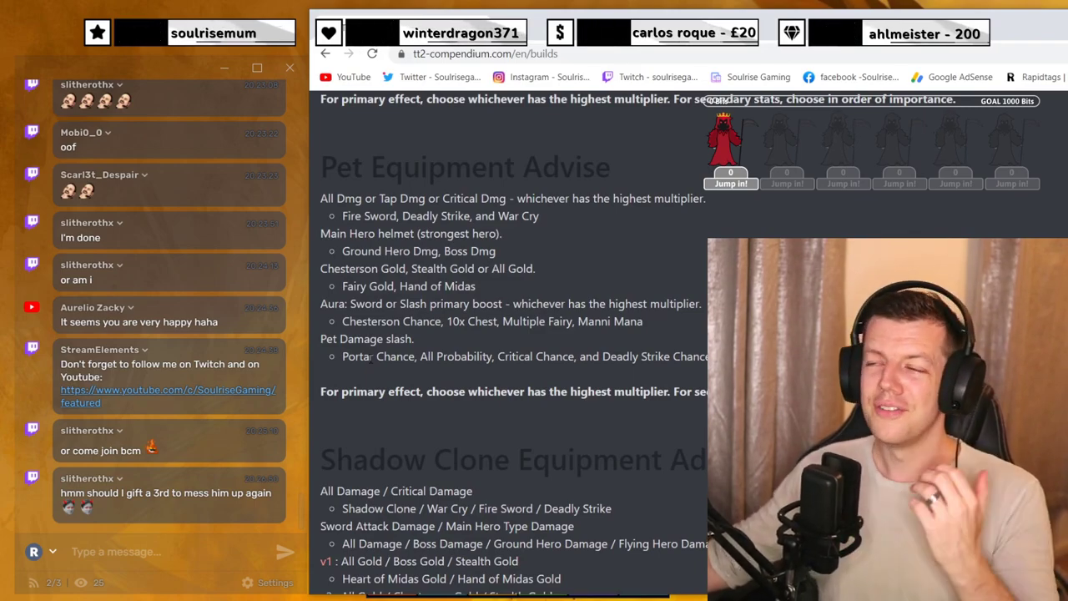
scroll(down, 3)
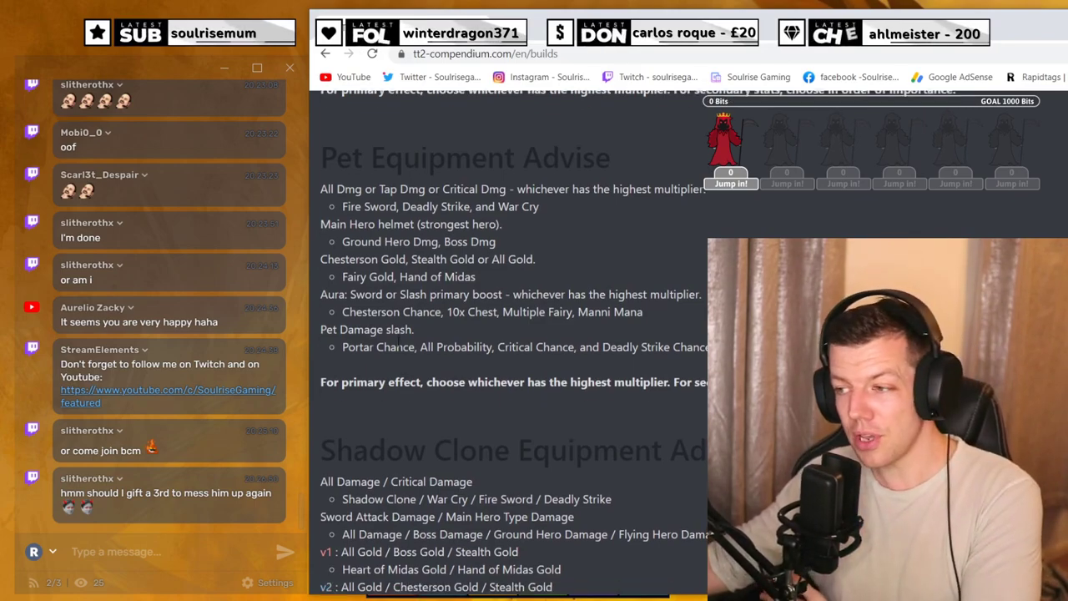
scroll(down, 3)
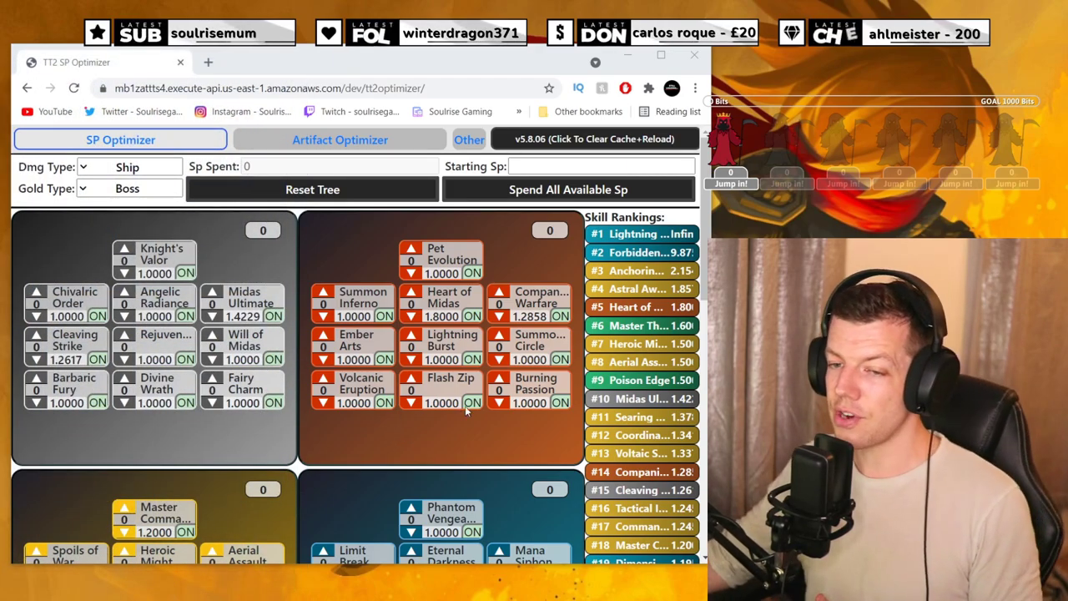
Export Tap Titans 2 stats and import them into the optimizer, giving 3841 starting SP.
scroll(down, 3)
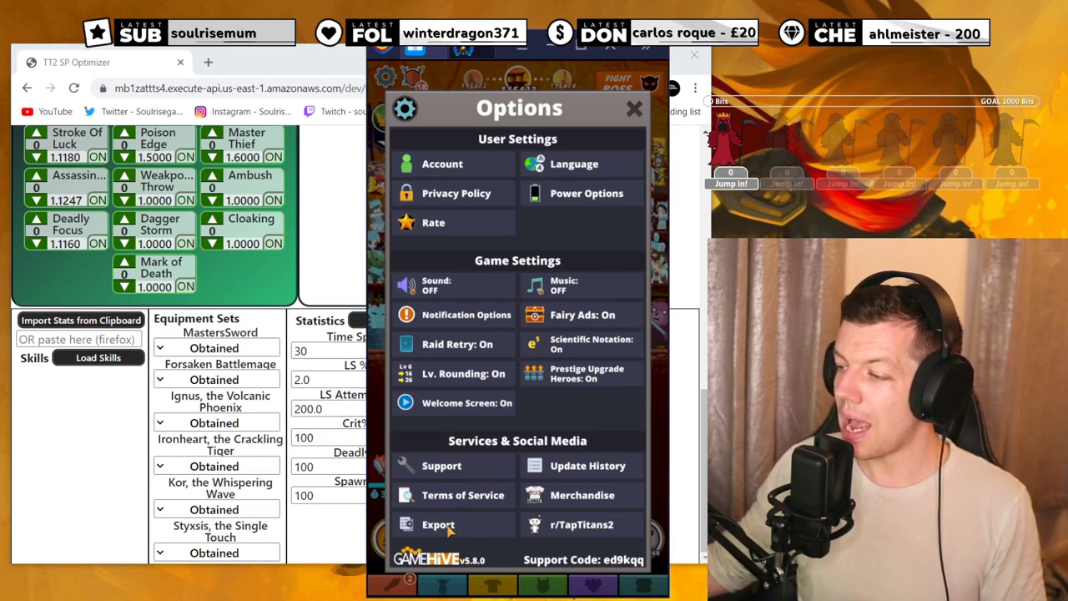
click(439, 525)
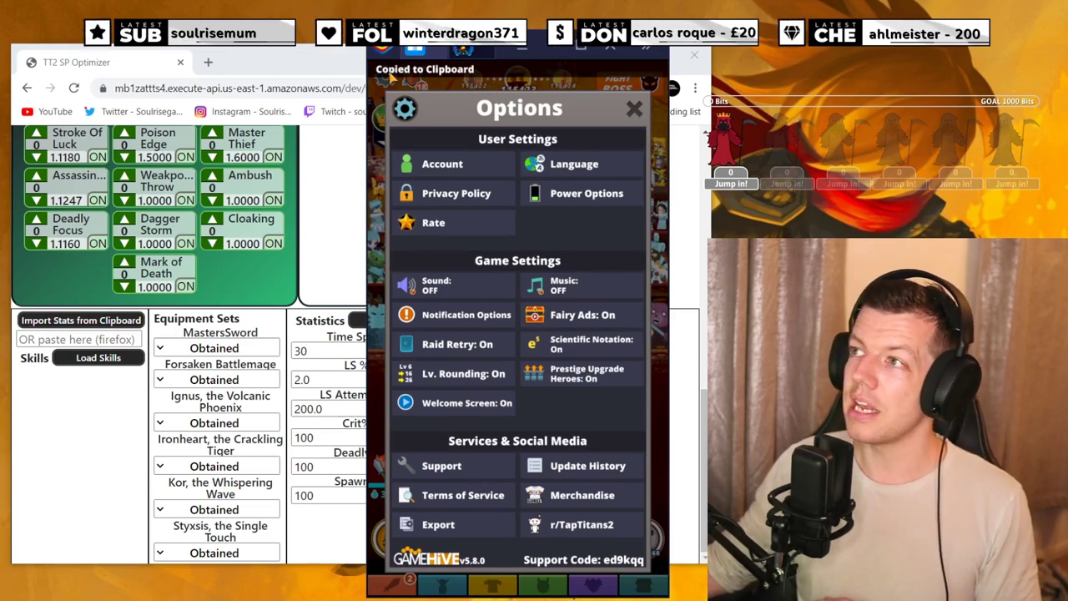
click(634, 107)
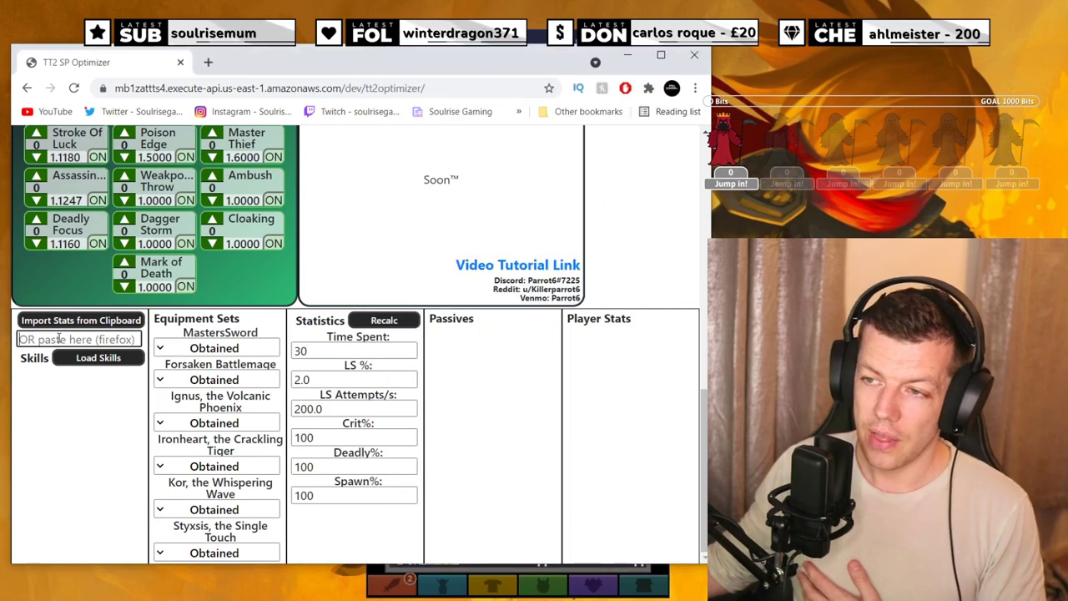
click(80, 321)
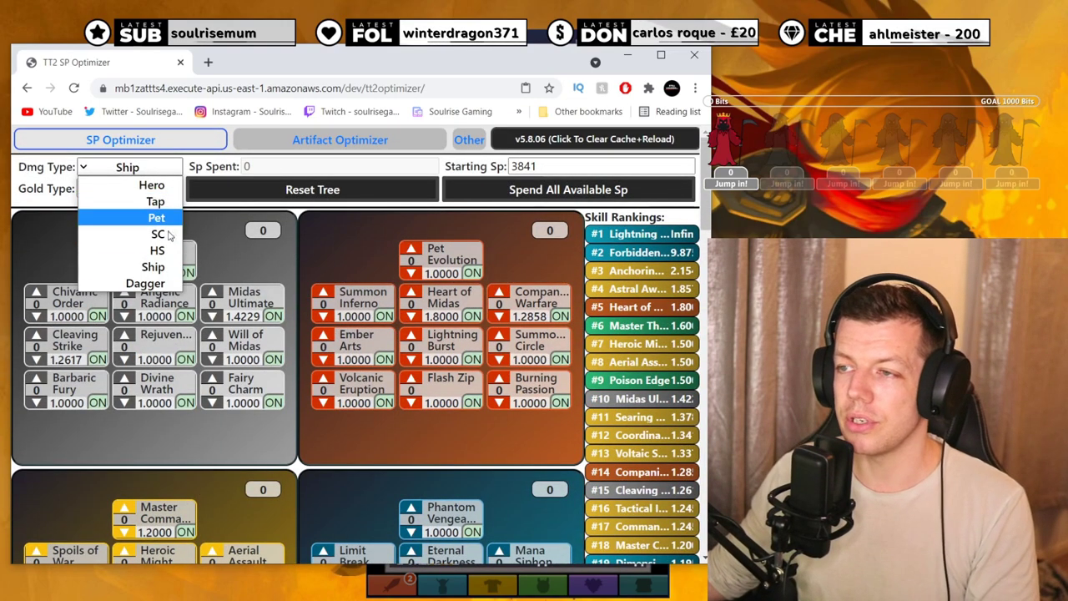
mouse_move(155, 266)
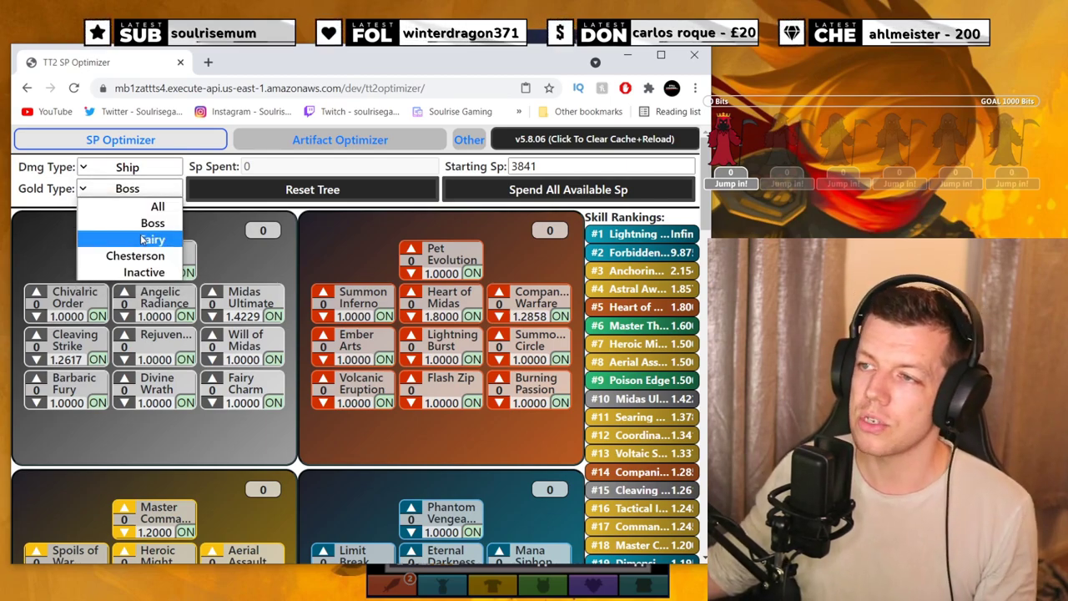
mouse_move(158, 206)
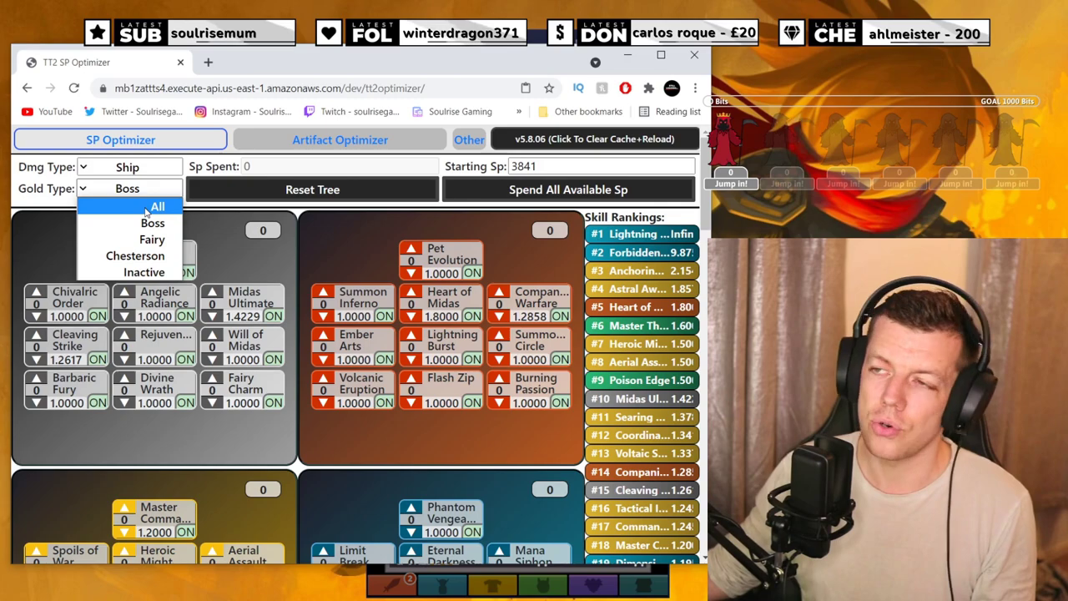
Keep Ship damage, set gold type to All, and spend all 3841 SP.
click(158, 206)
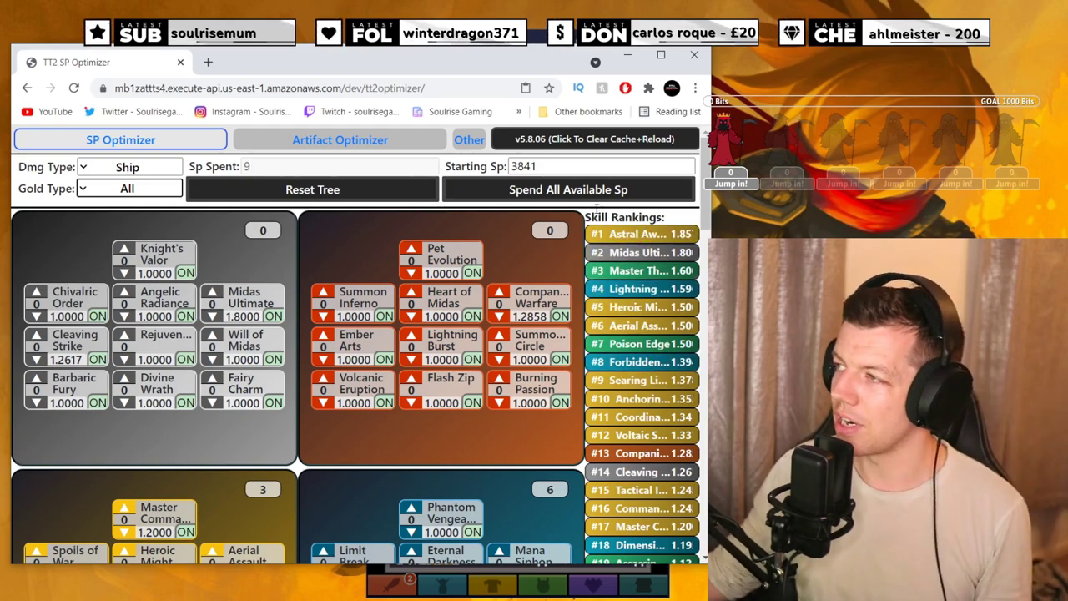
click(569, 189)
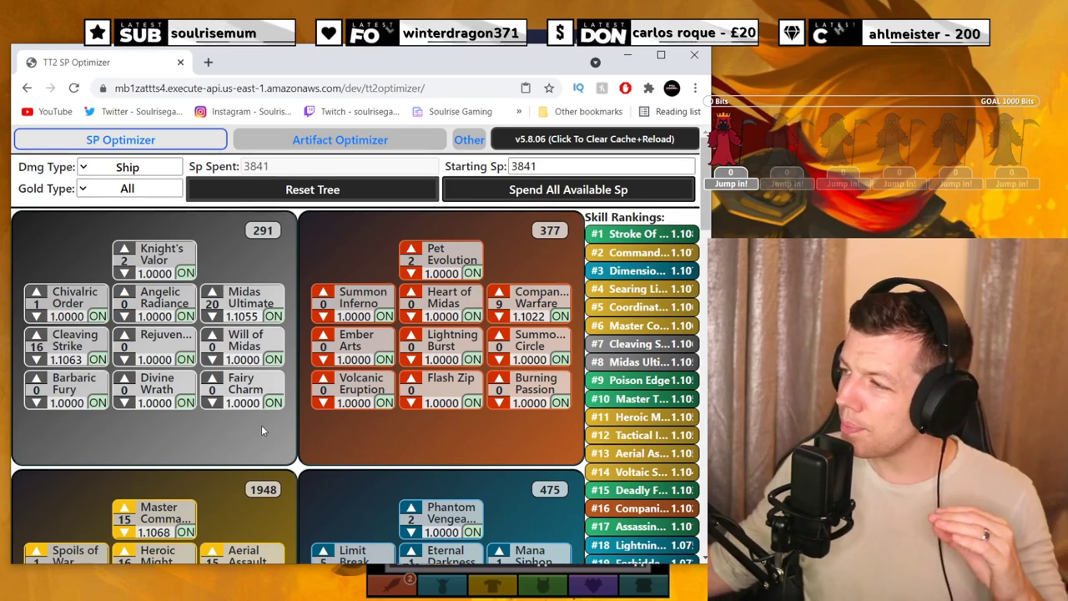
Toggle Forbidden Contract OFF so the skill tree re-spends without it.
scroll(down, 3)
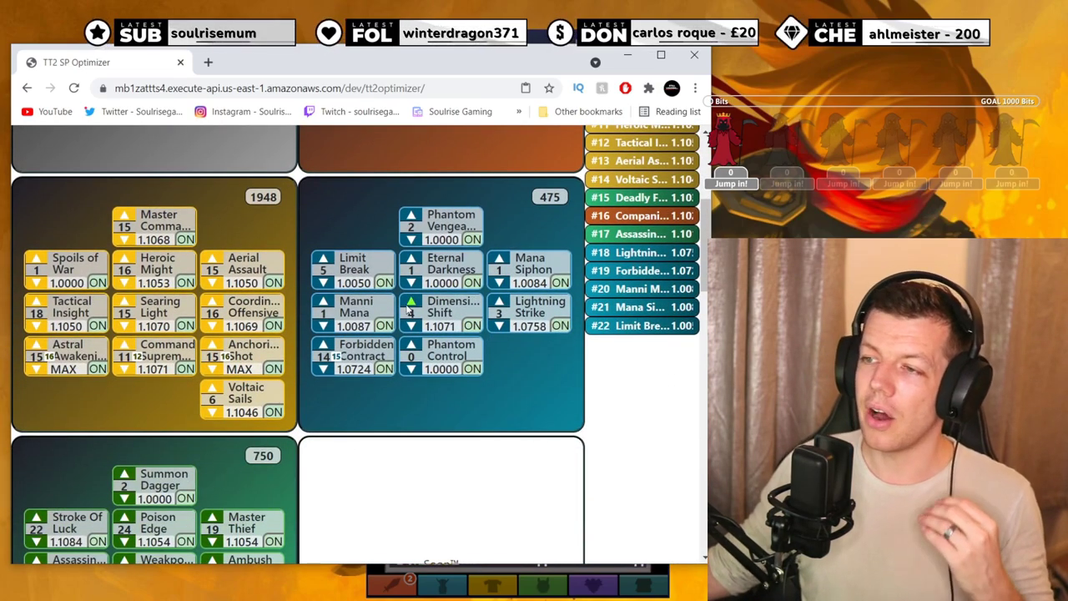
scroll(down, 3)
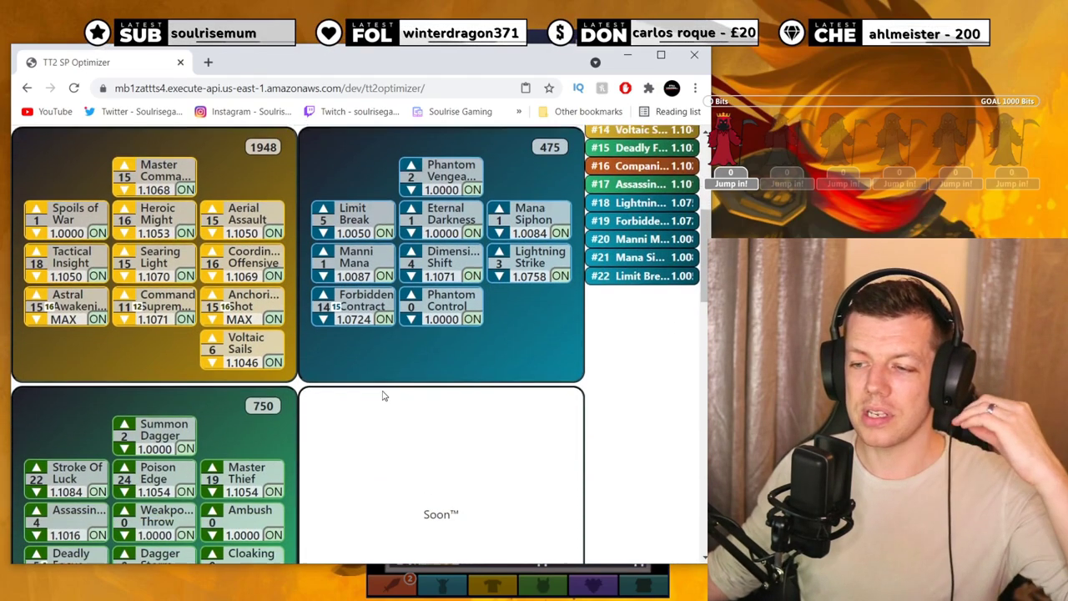
scroll(down, 3)
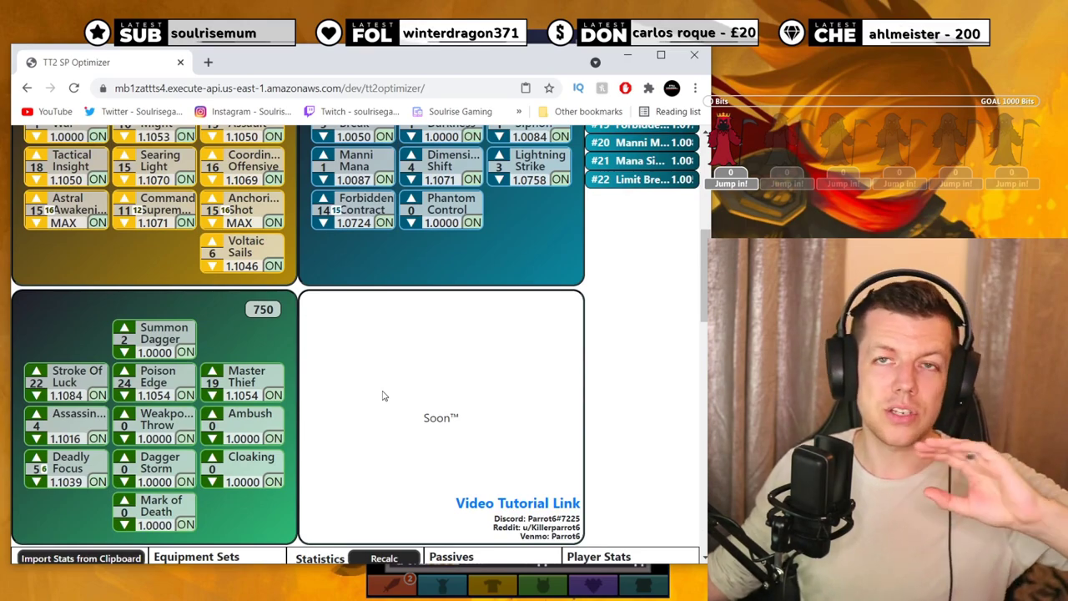
scroll(down, 3)
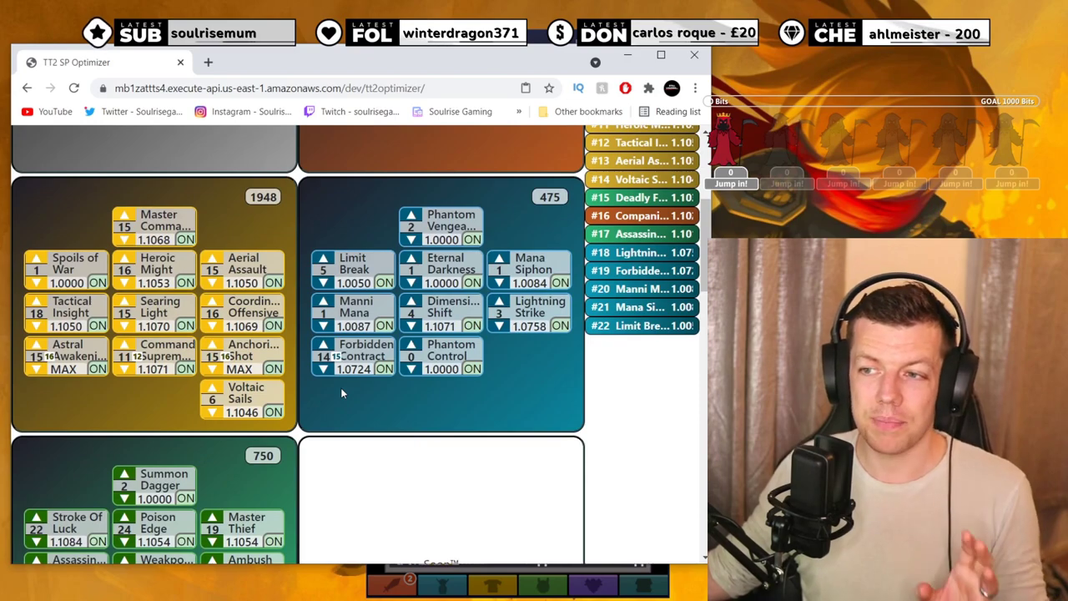
scroll(down, 3)
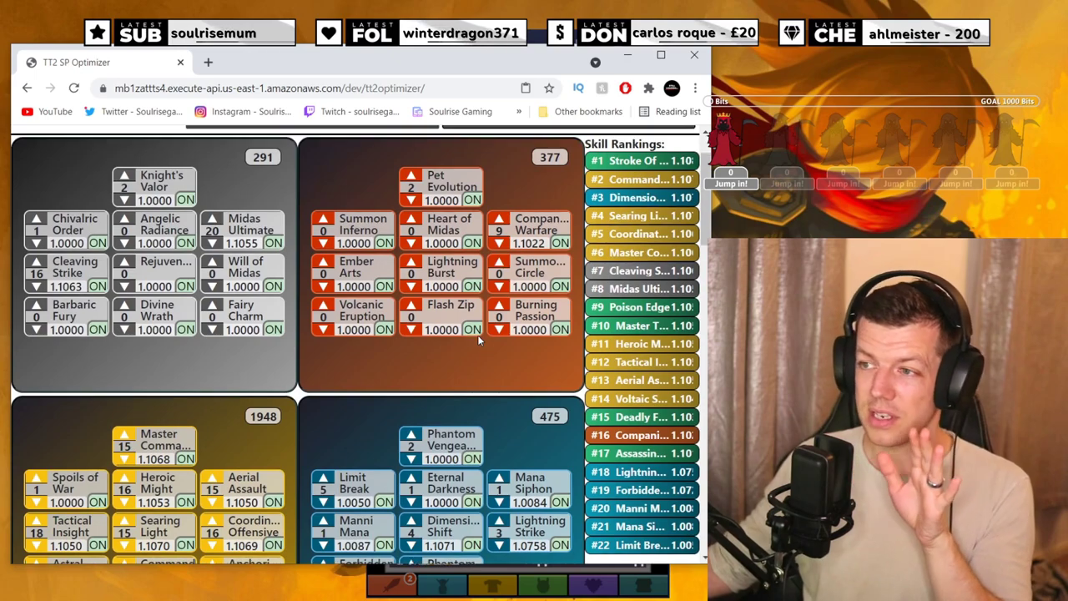
scroll(down, 3)
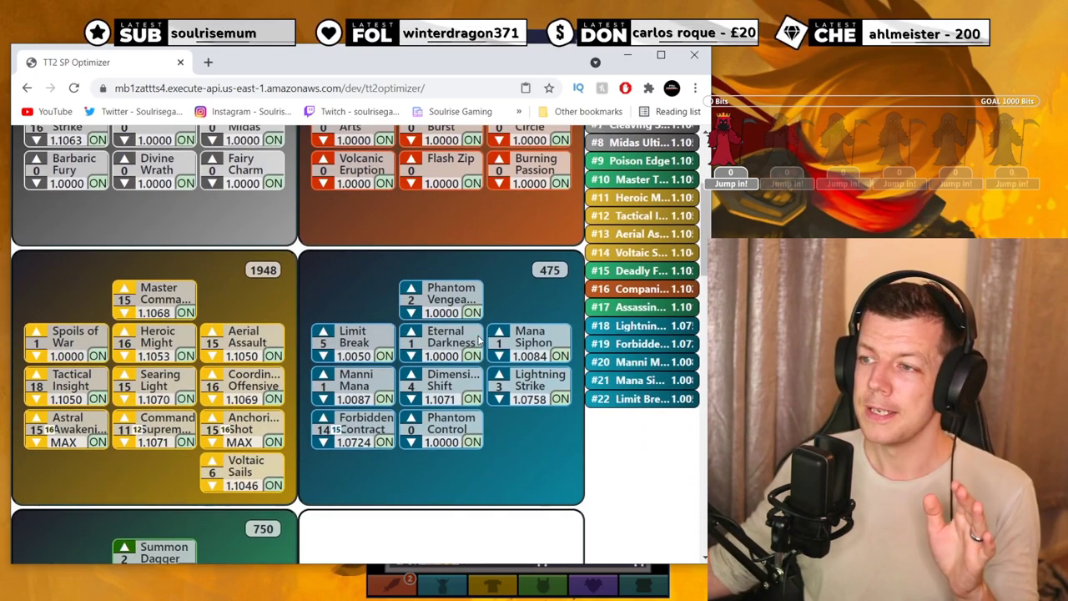
scroll(down, 3)
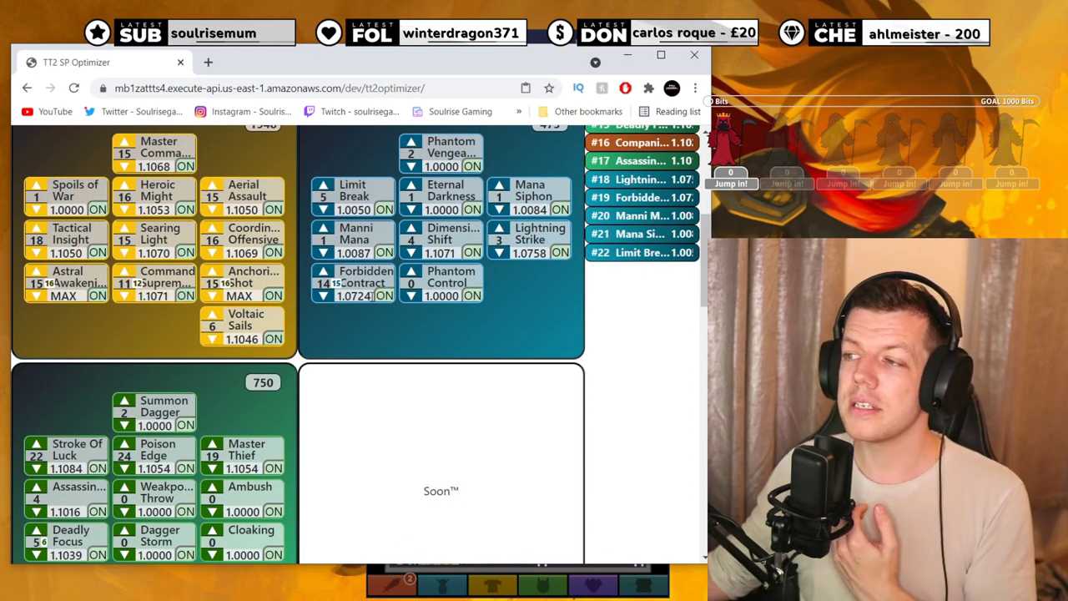
click(384, 295)
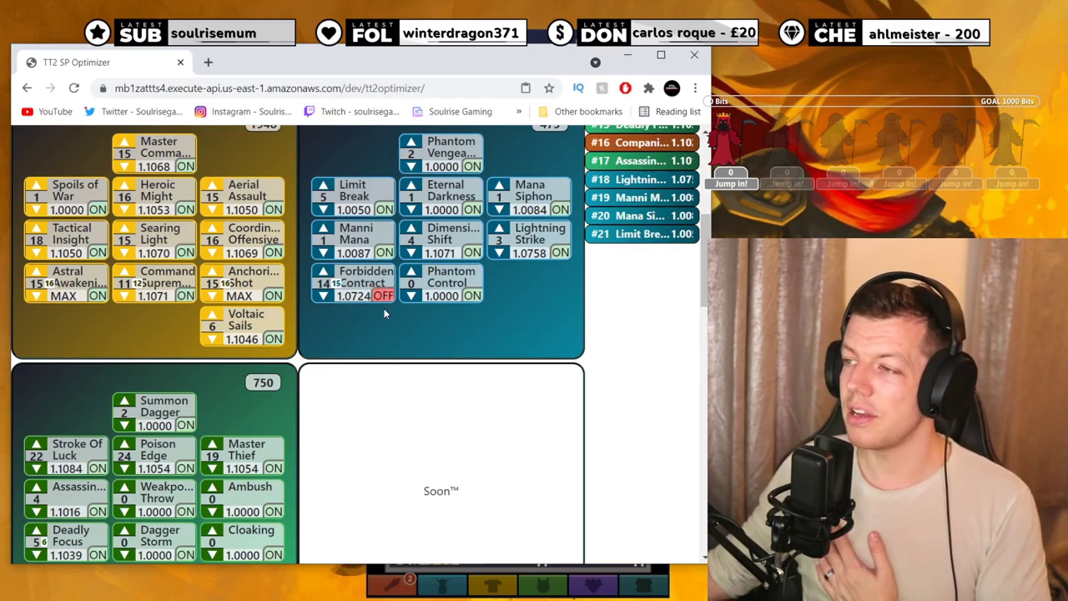
click(313, 190)
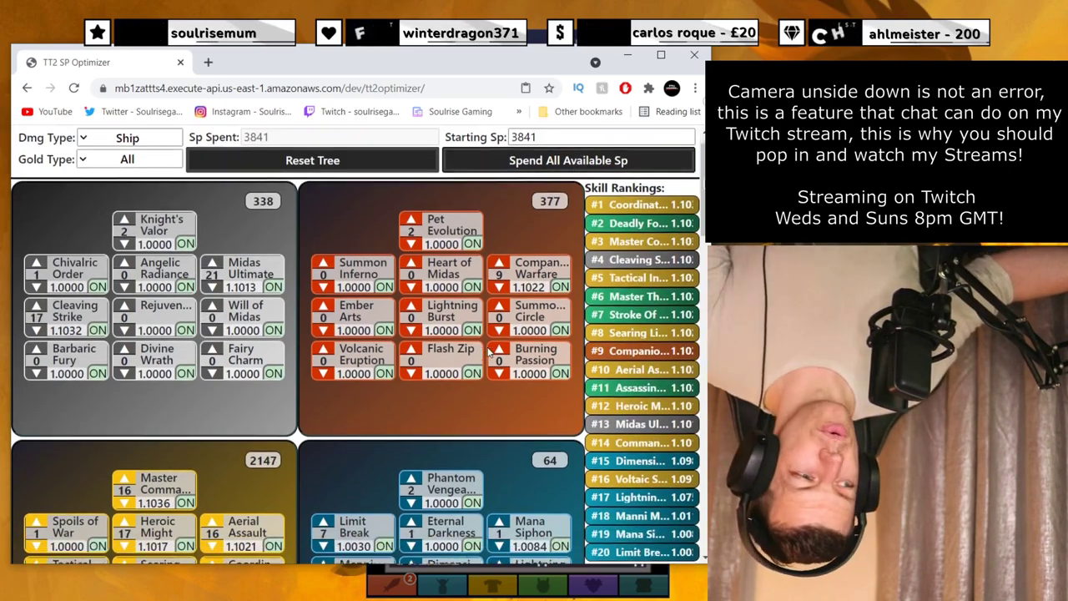
scroll(down, 3)
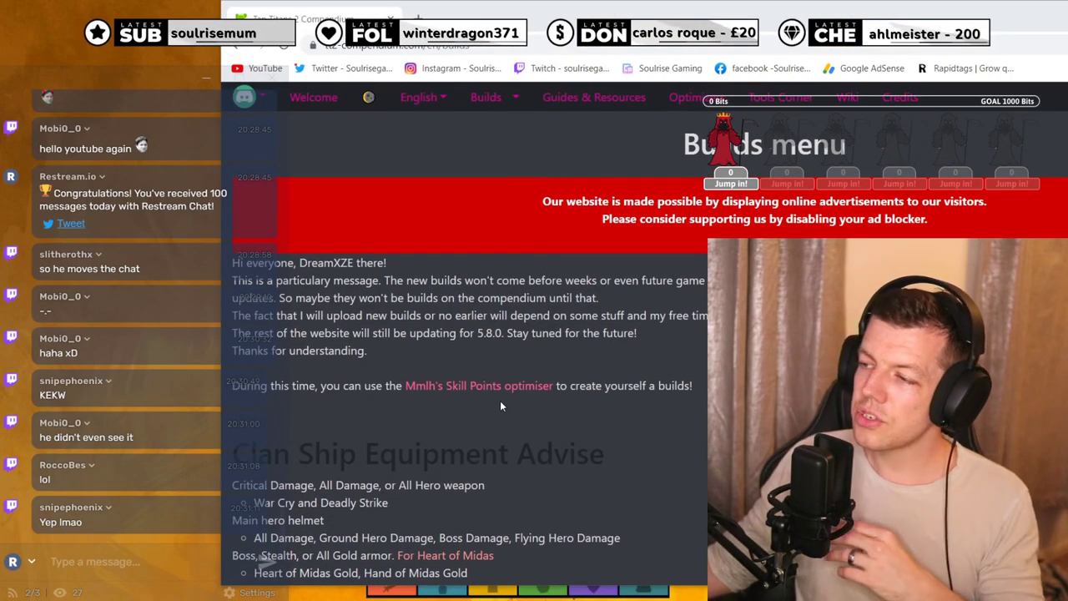
mouse_move(426, 392)
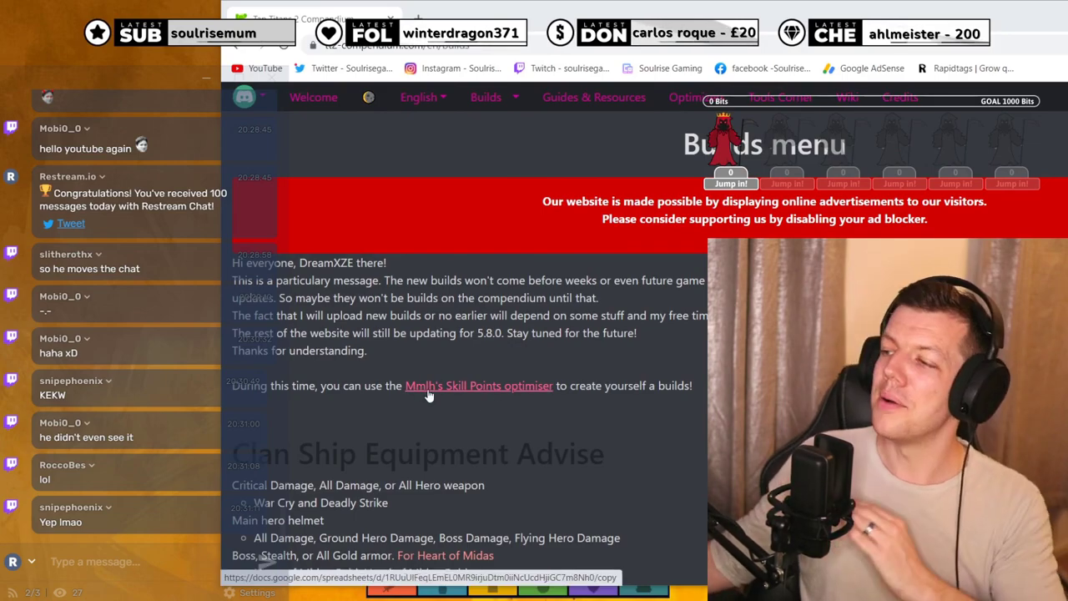
Open Mmlh's Skill Points optimiser link and make a copy of the 5.8 spreadsheet.
click(479, 386)
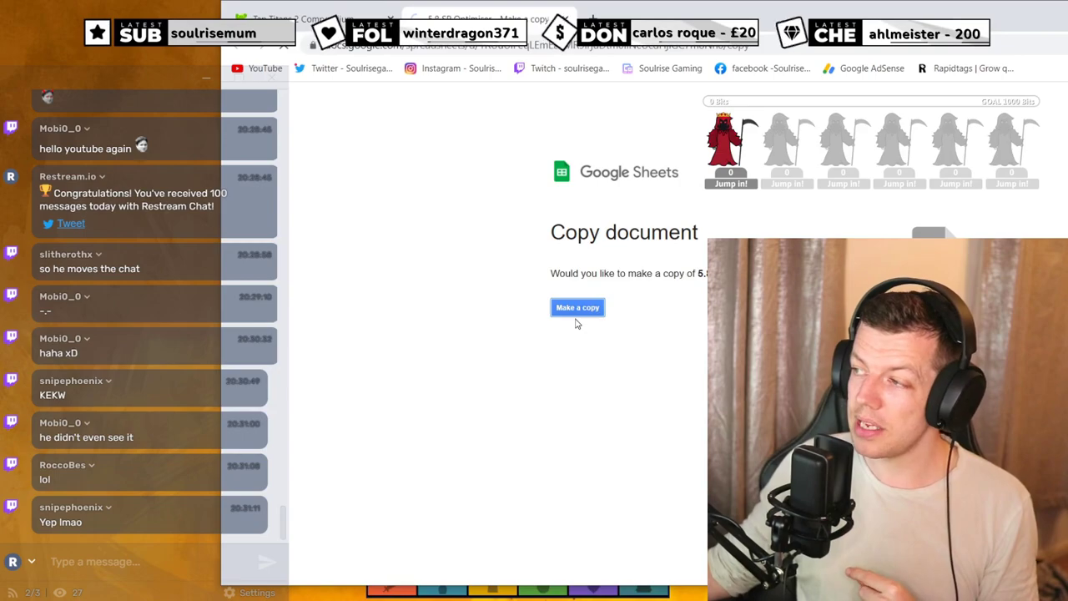
mouse_move(460, 349)
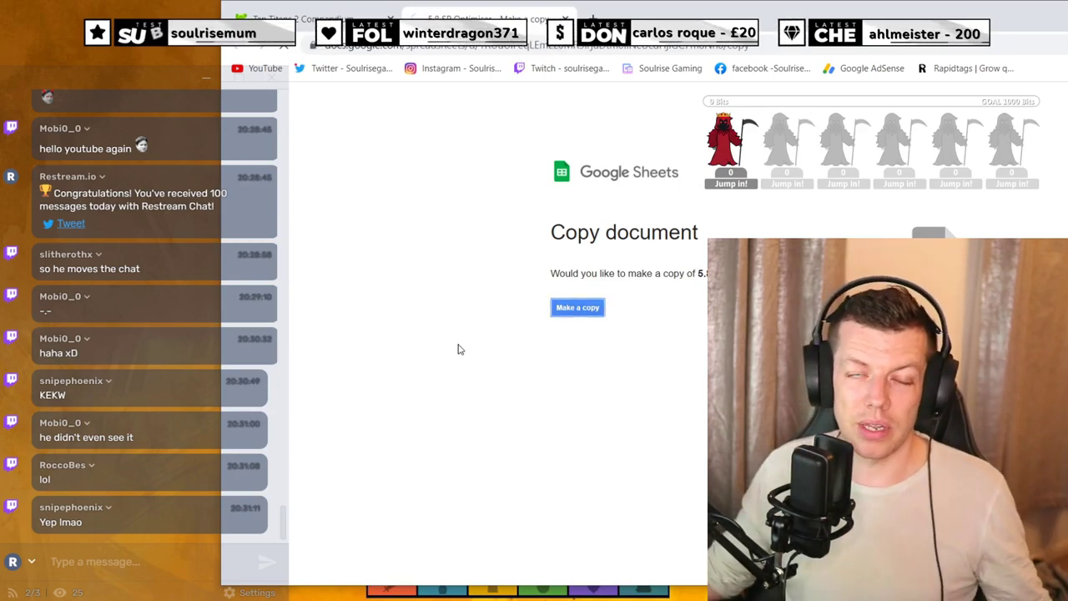
click(576, 307)
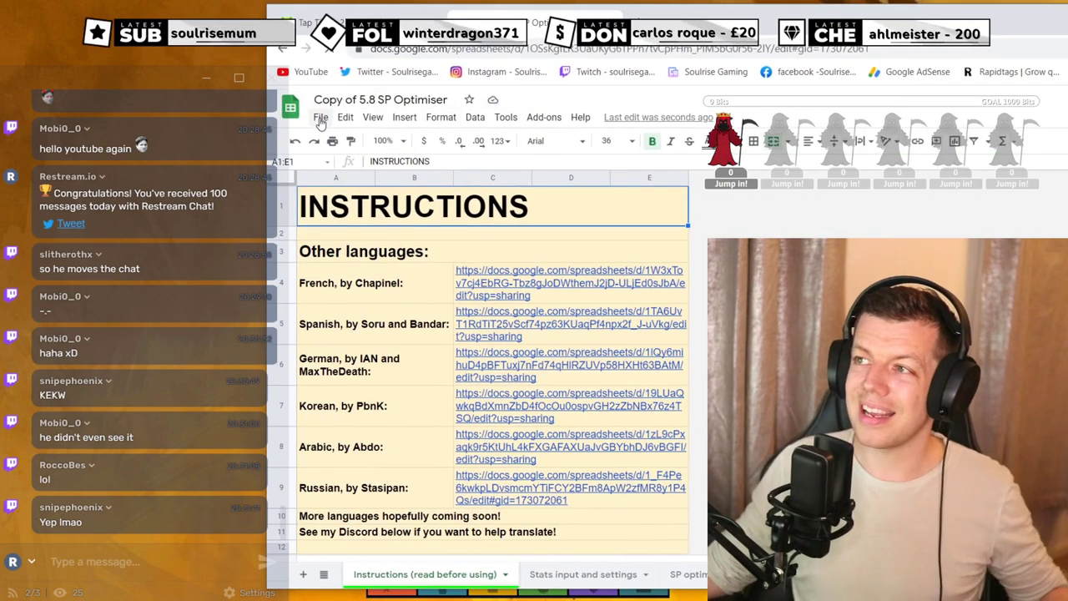
click(320, 117)
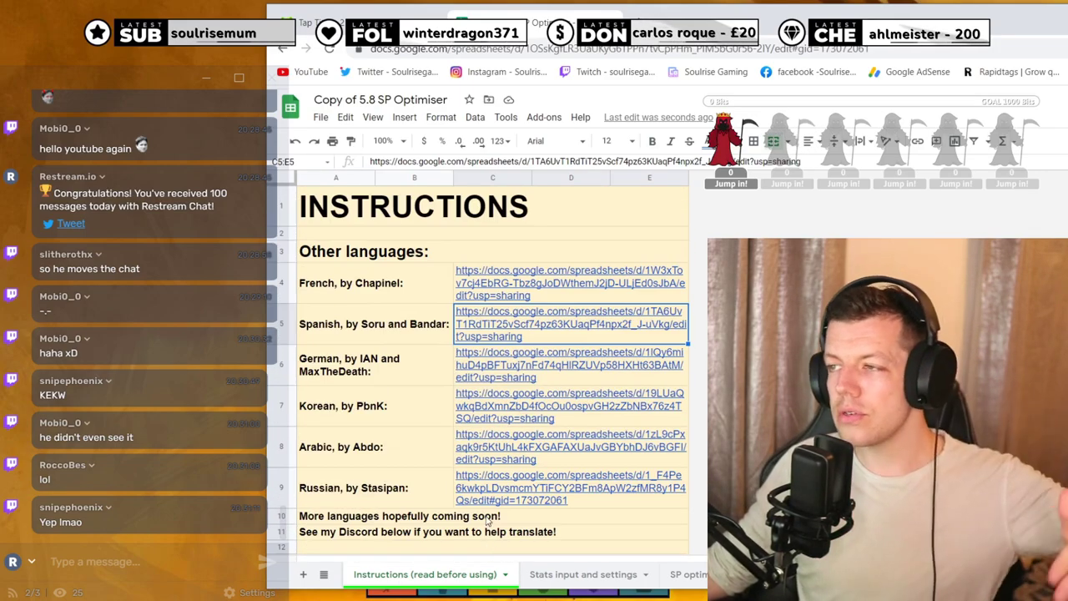
scroll(down, 3)
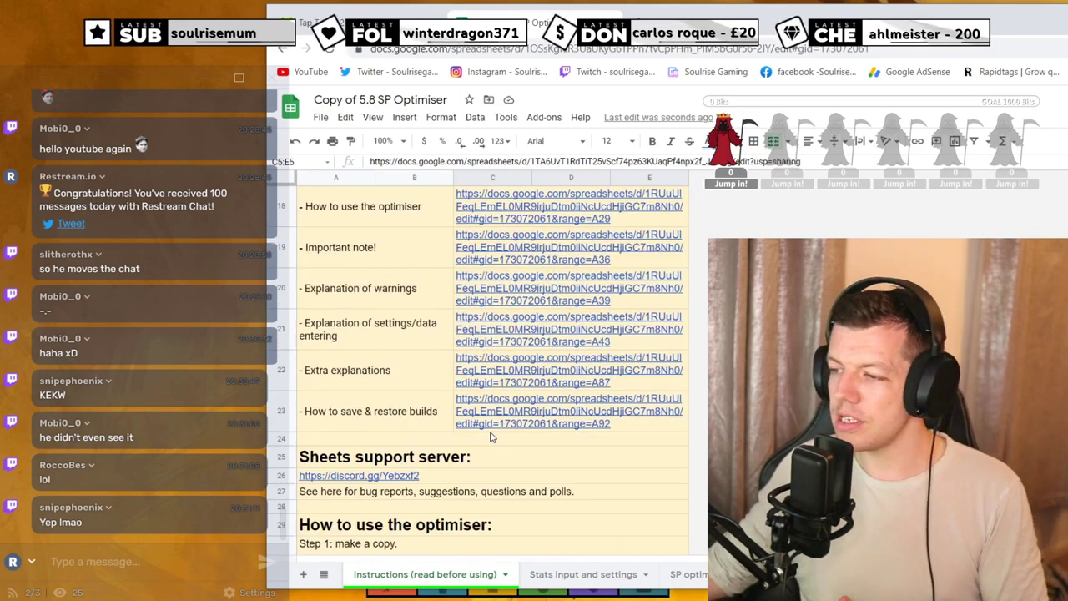
scroll(down, 3)
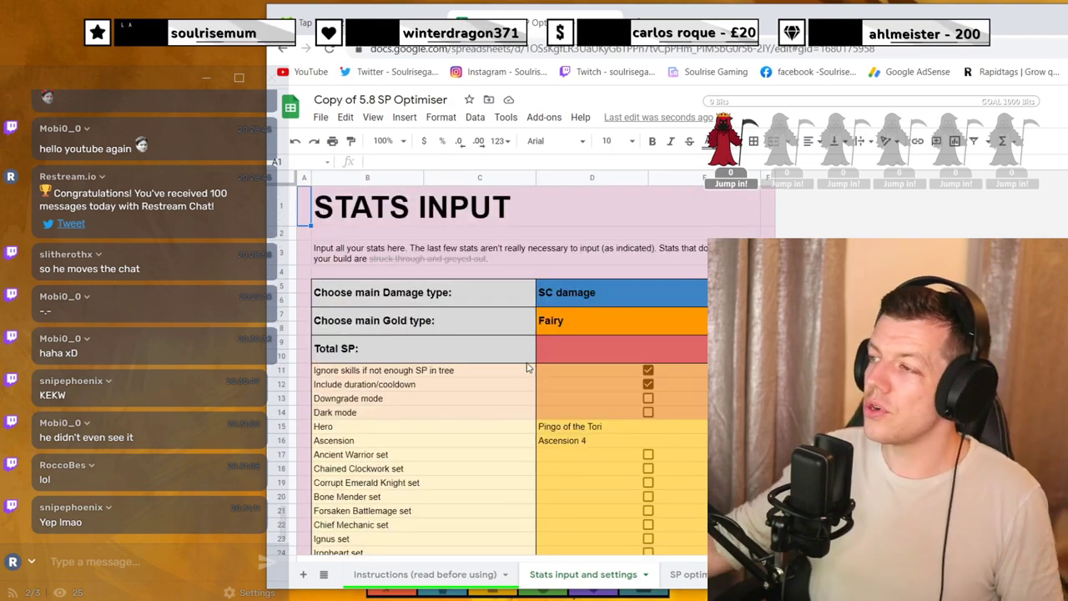
Choose CS damage as main damage type, Fairy as gold type, with 3664 total SP.
click(621, 292)
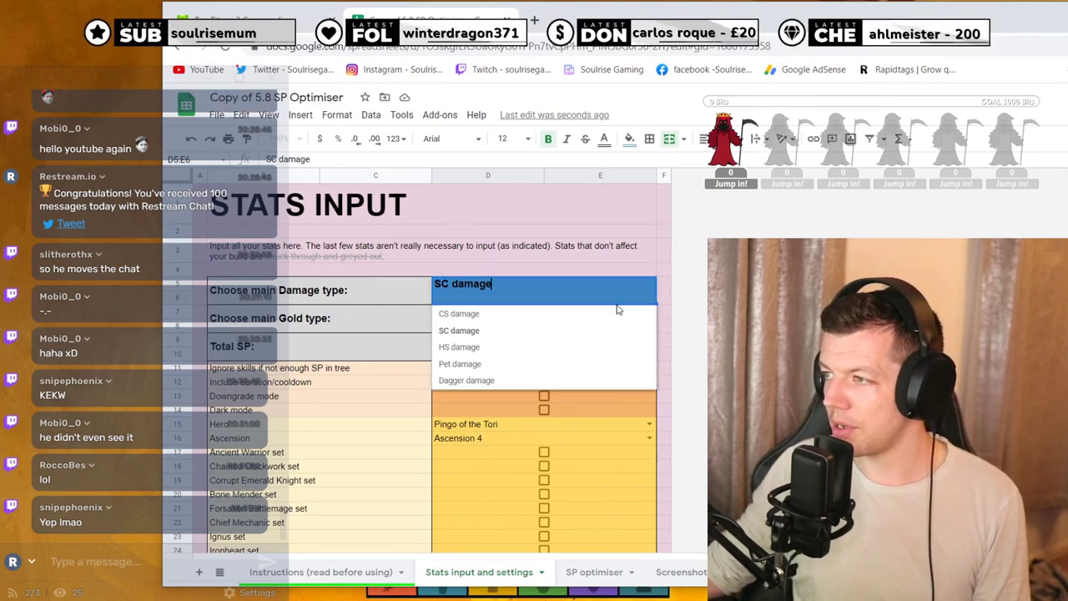
mouse_move(460, 331)
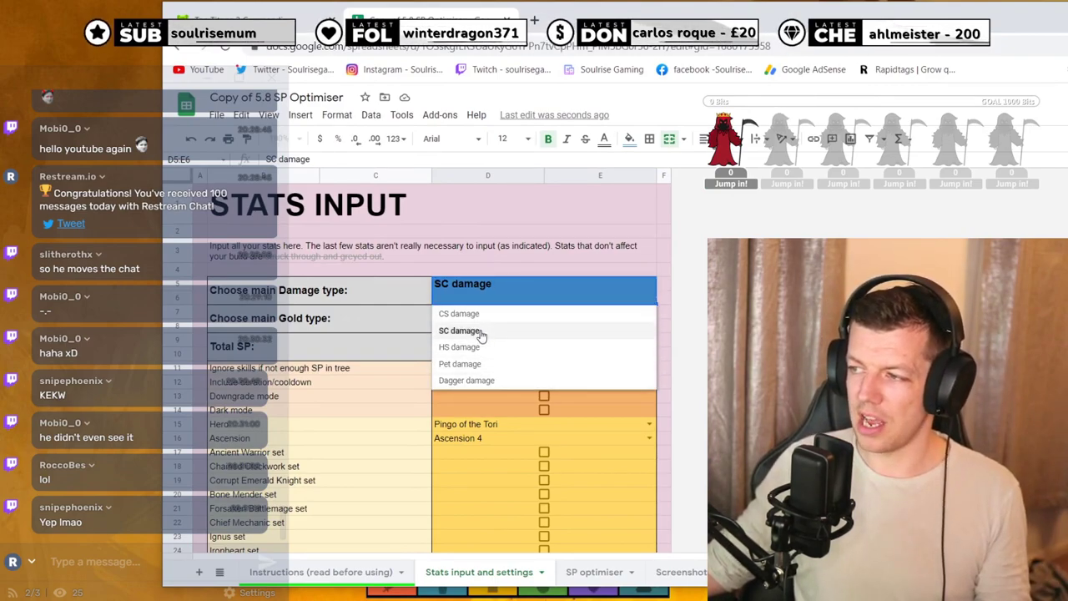
click(459, 314)
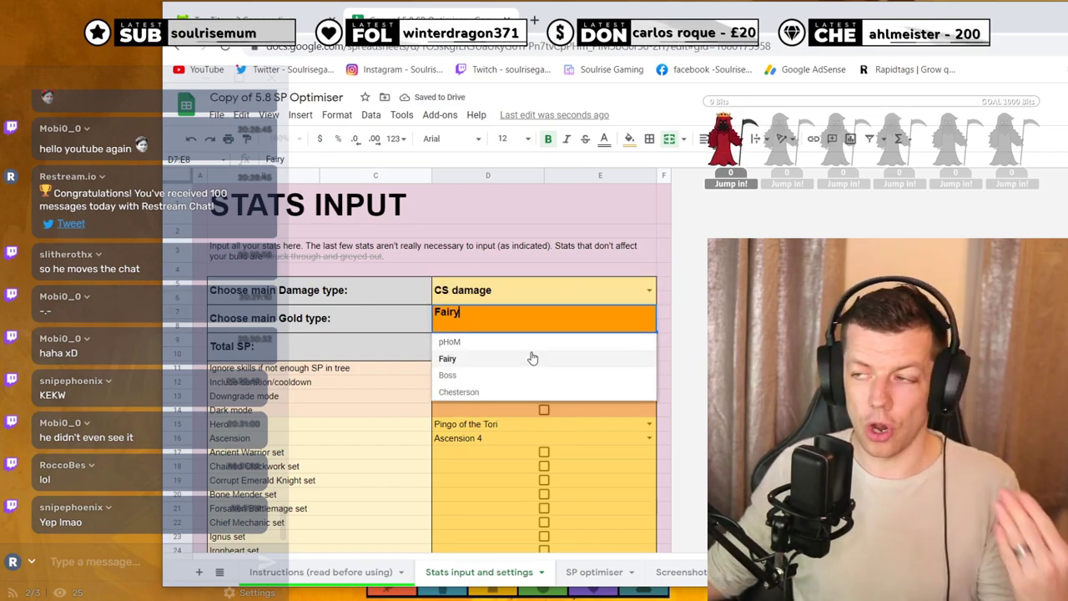
click(447, 358)
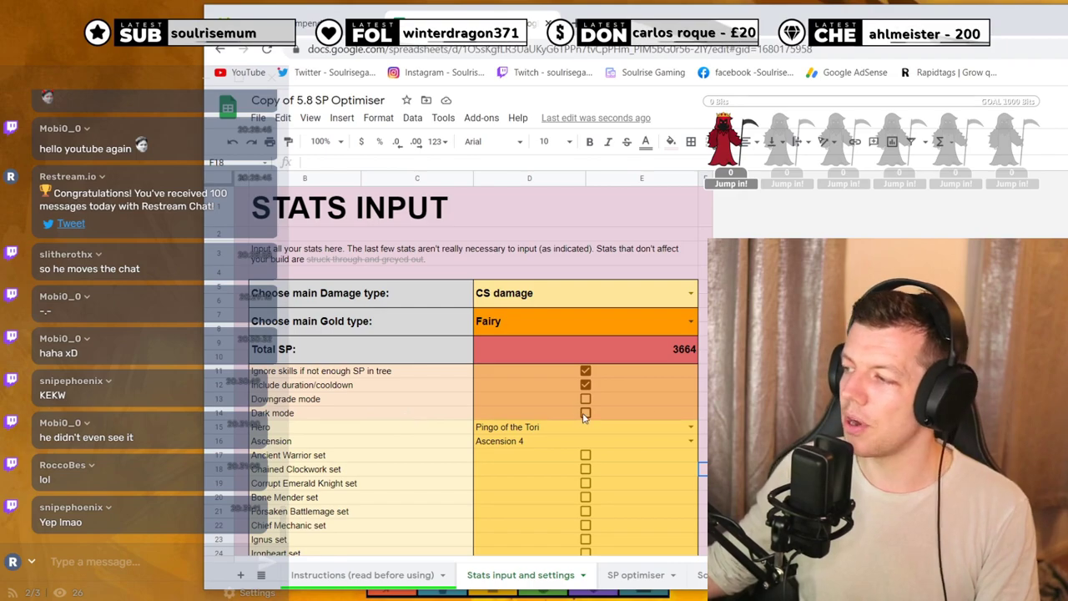
scroll(down, 3)
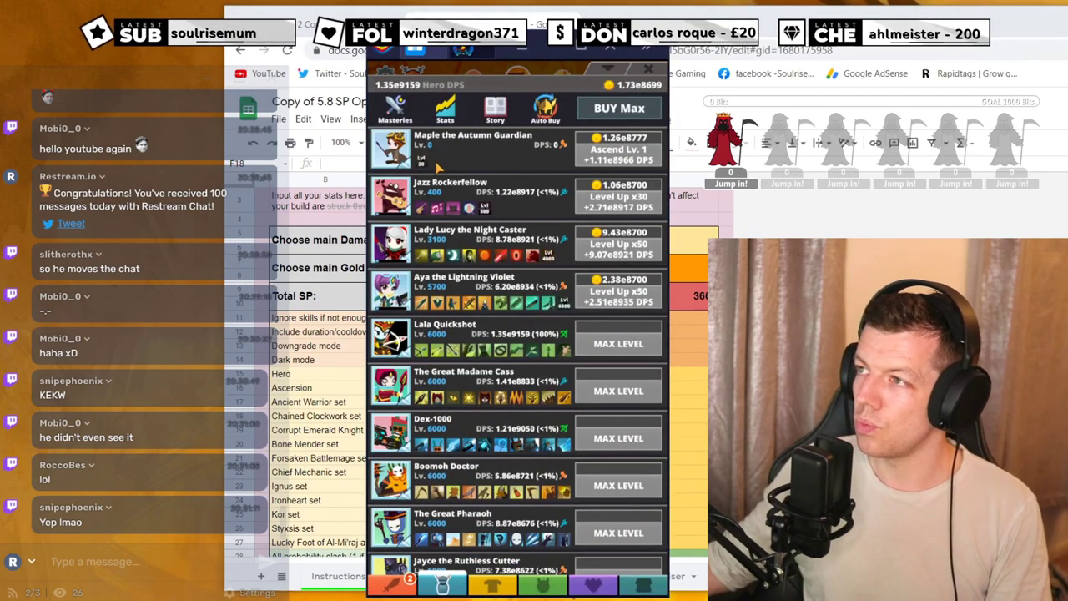
Scroll the hero list to Pingo of the Tori at level 6000, then close the game.
scroll(down, 3)
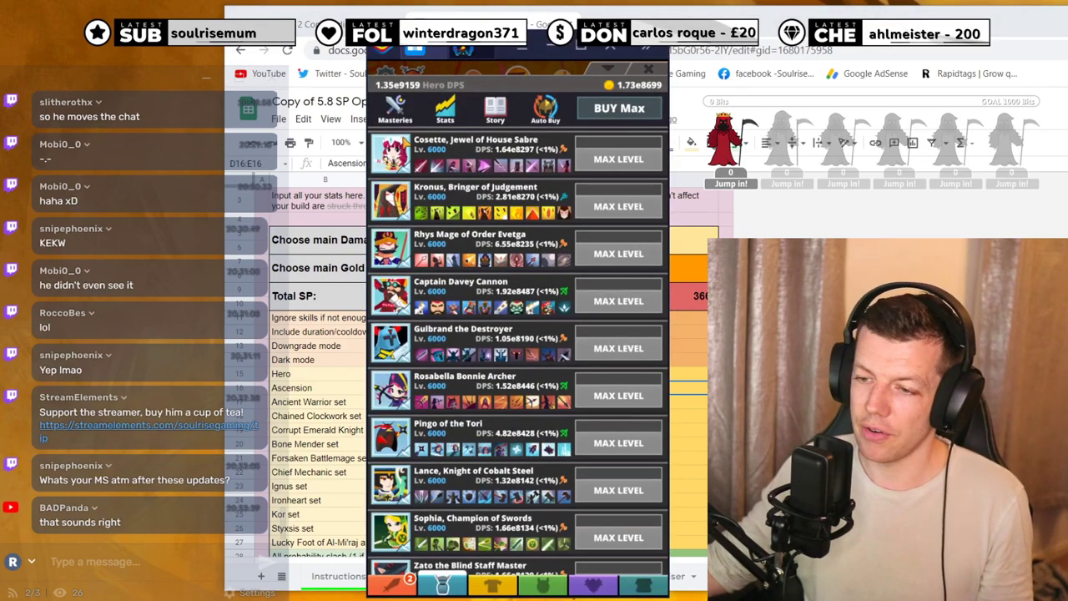
click(649, 68)
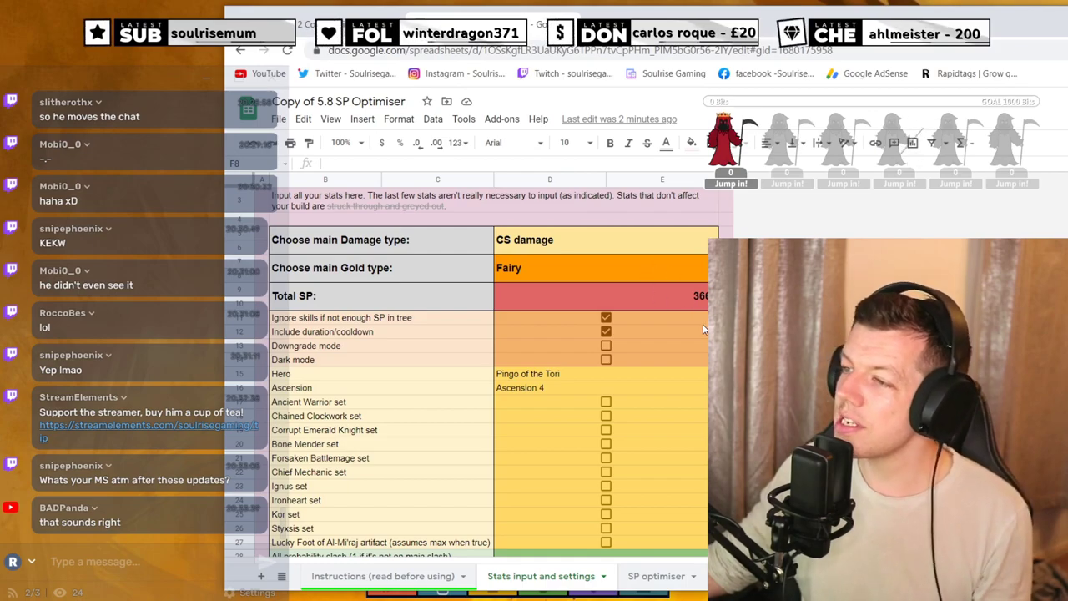
Tick the owned crafting sets, Ancient Warrior through Styxsis, checked against the game's crafting screen.
click(601, 374)
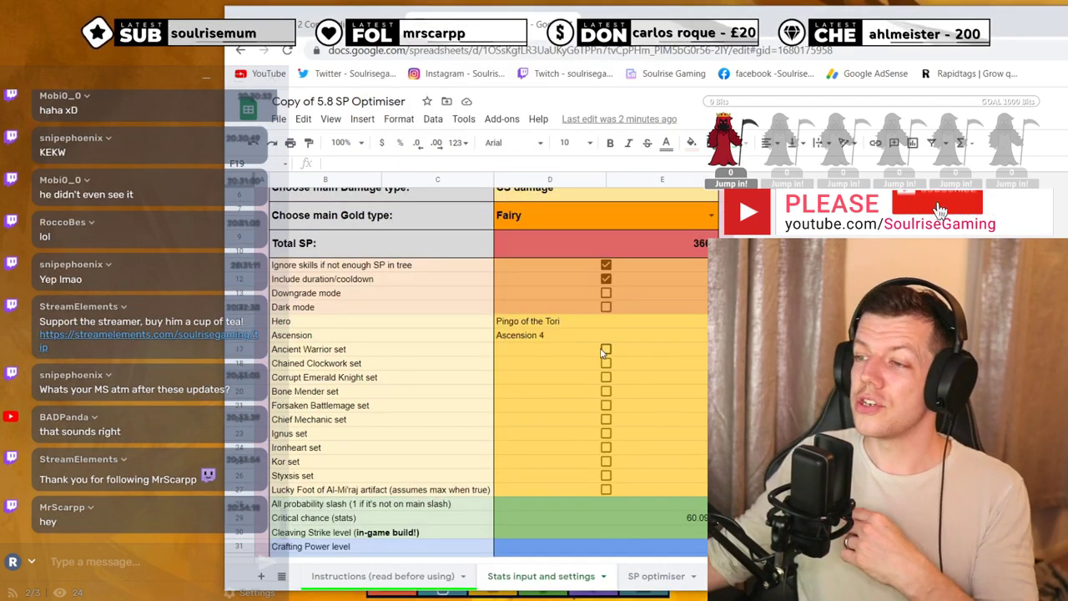
click(606, 349)
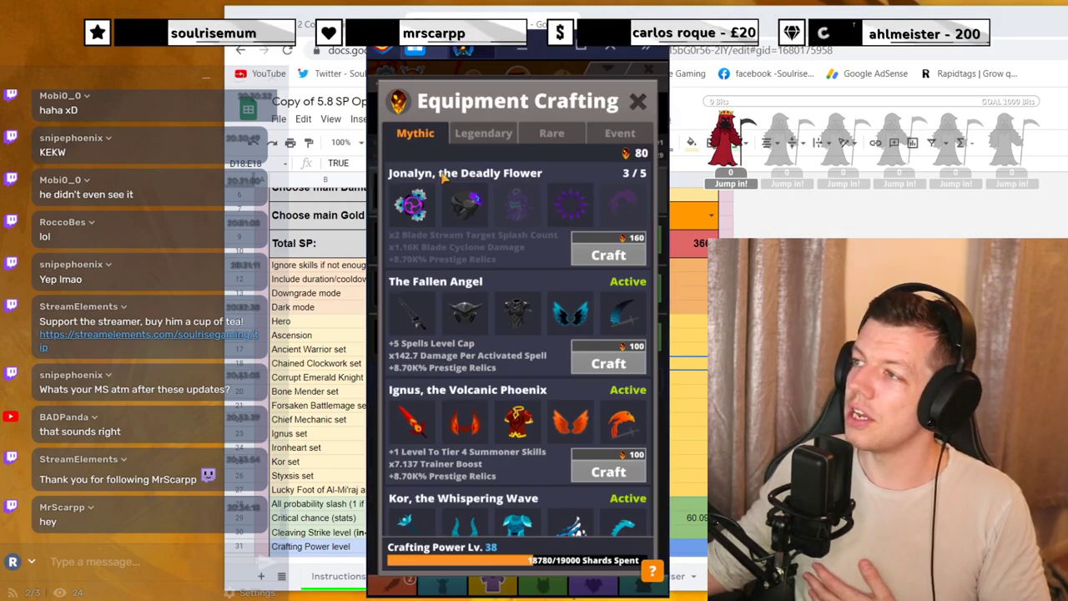
click(638, 101)
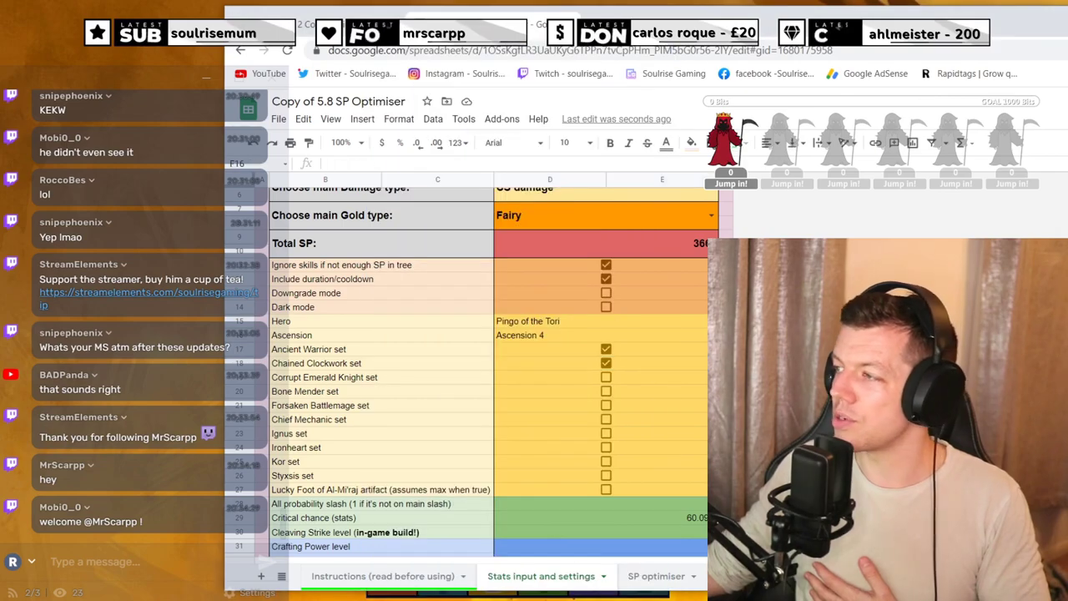
click(606, 405)
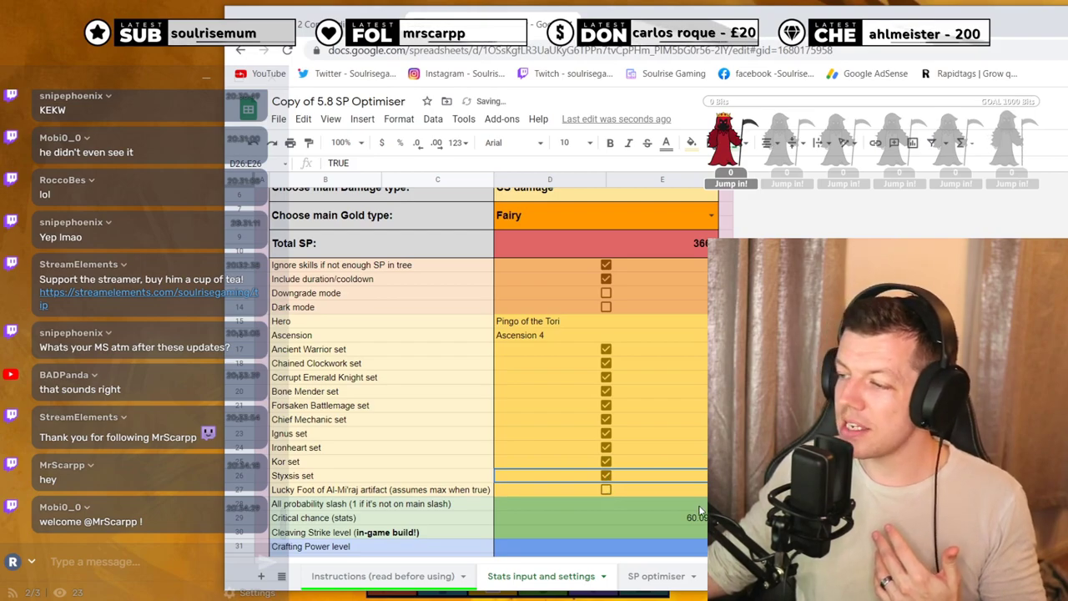
scroll(down, 3)
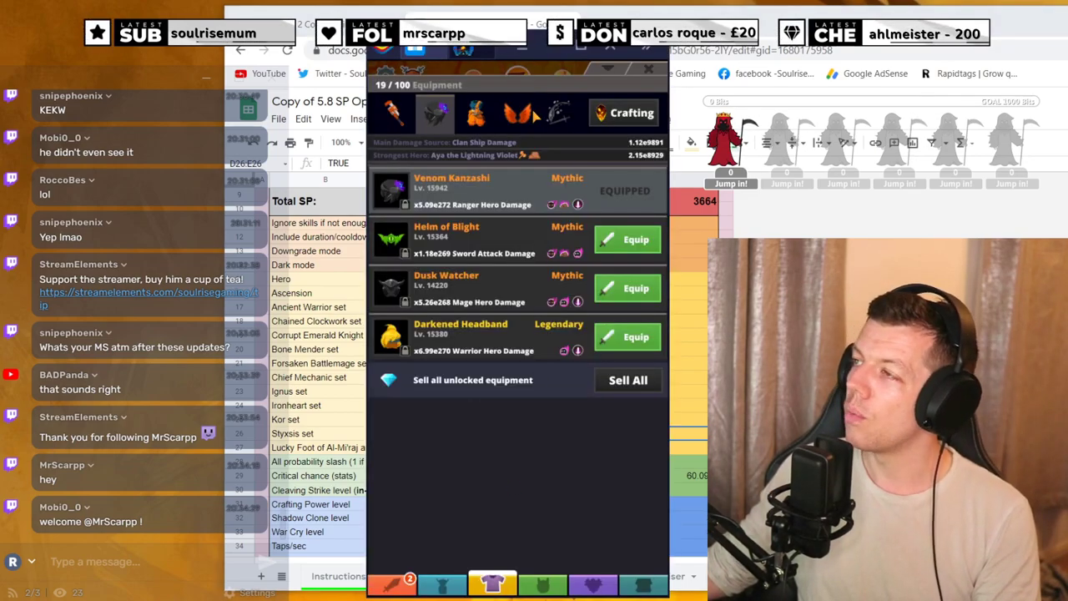
Read Oil Splash's All Probabilities bonus and enter 1.45 as All probability slash.
click(516, 112)
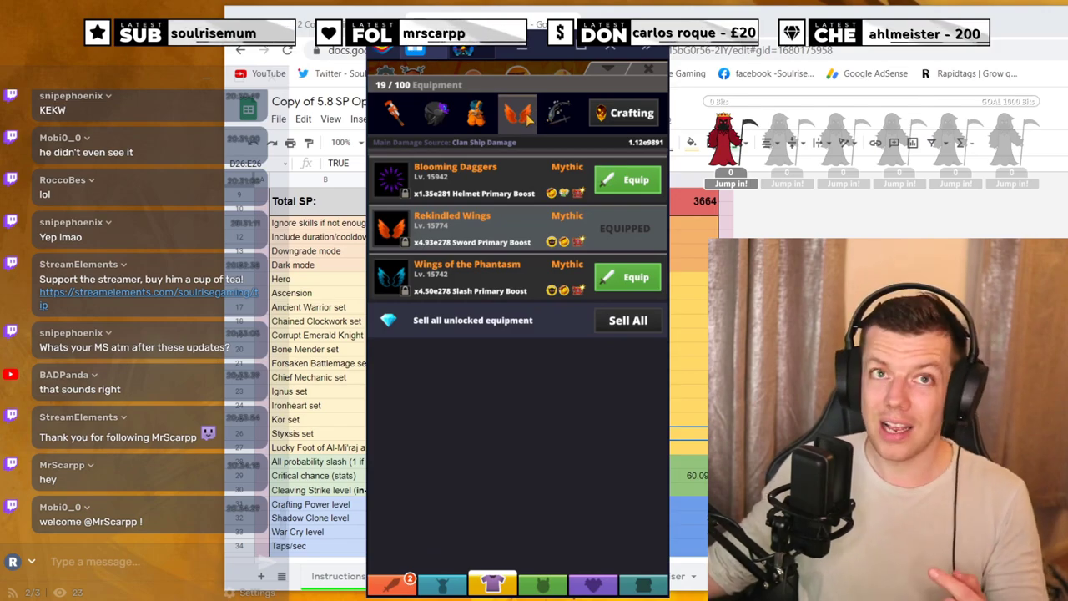
click(557, 113)
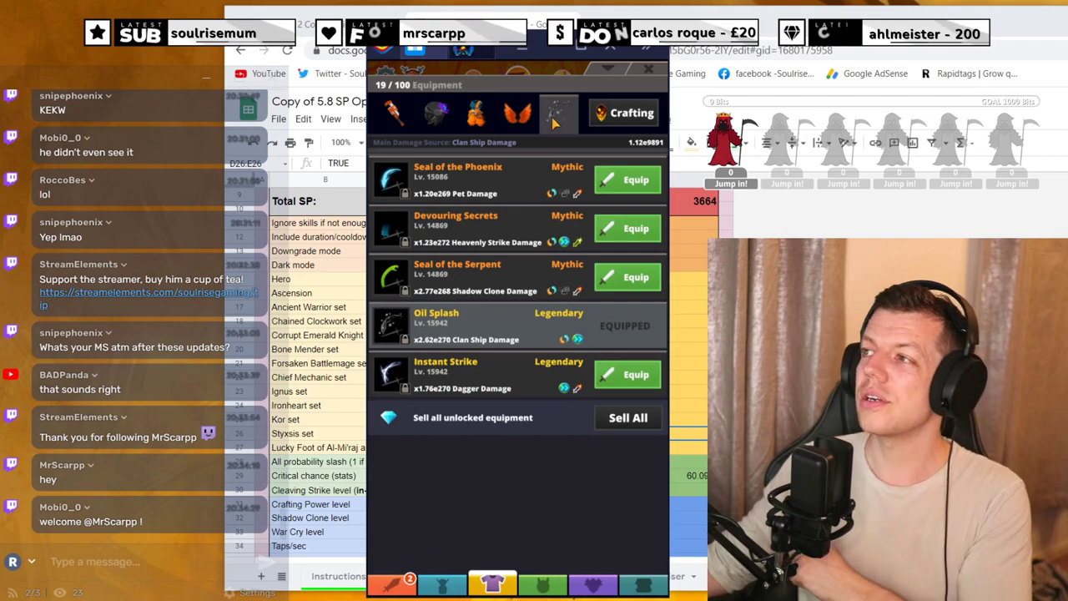
click(436, 325)
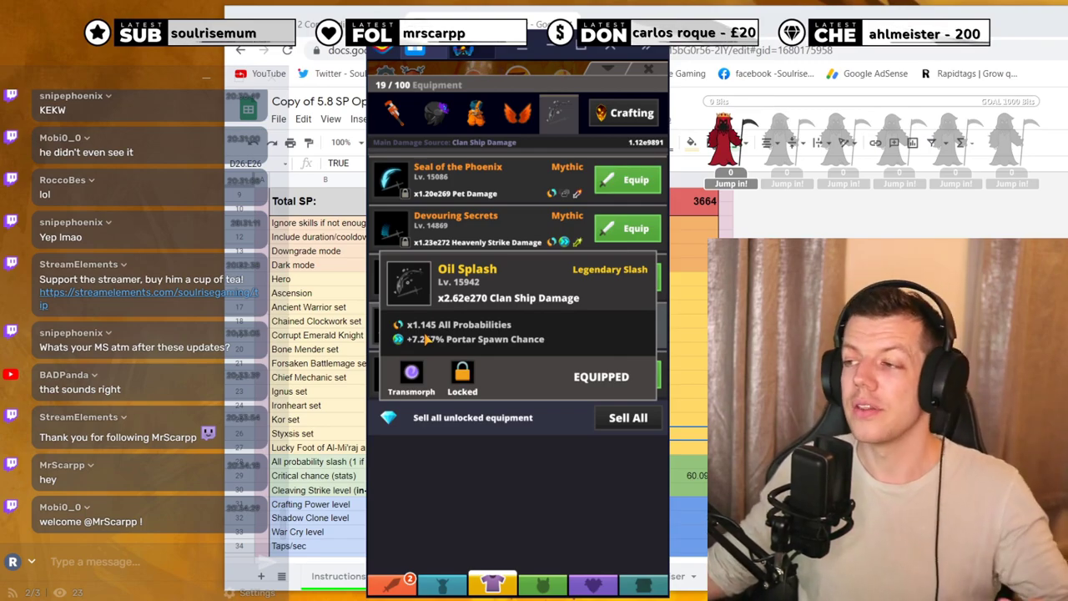
mouse_move(590, 338)
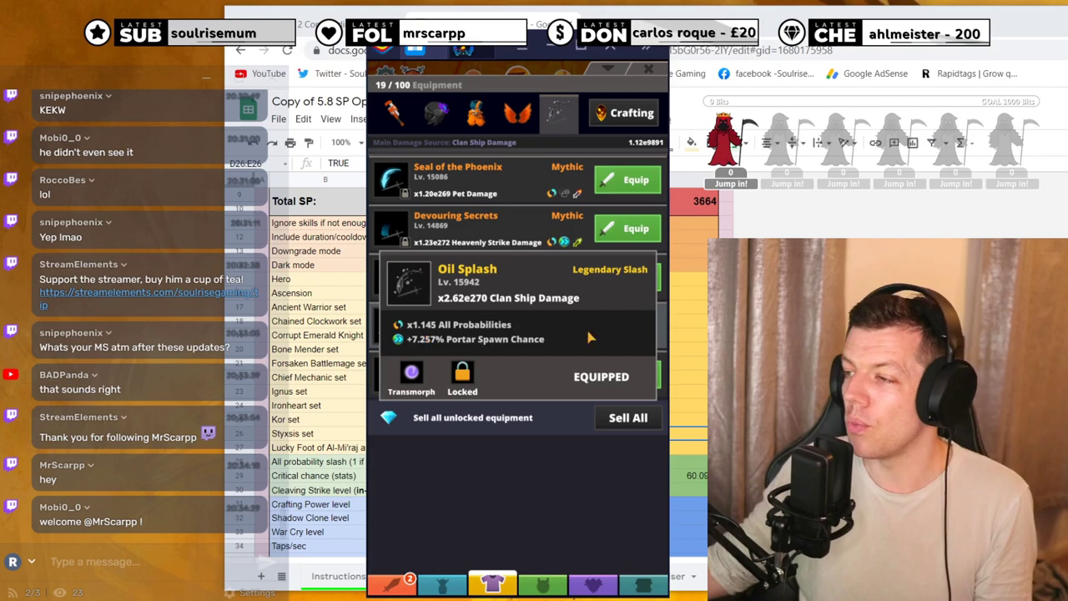
click(646, 69)
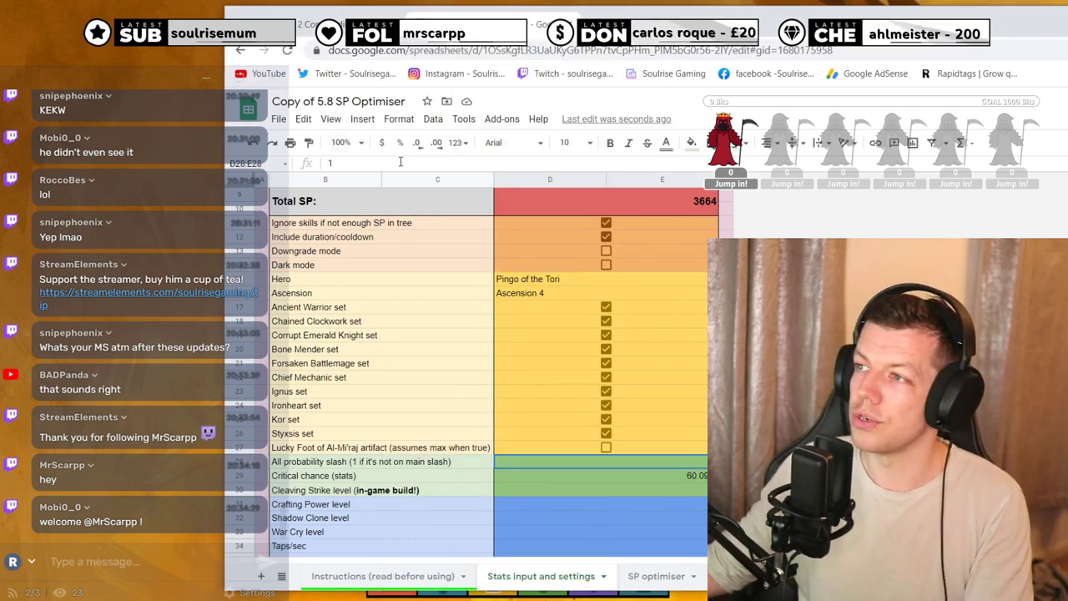
text(.45)
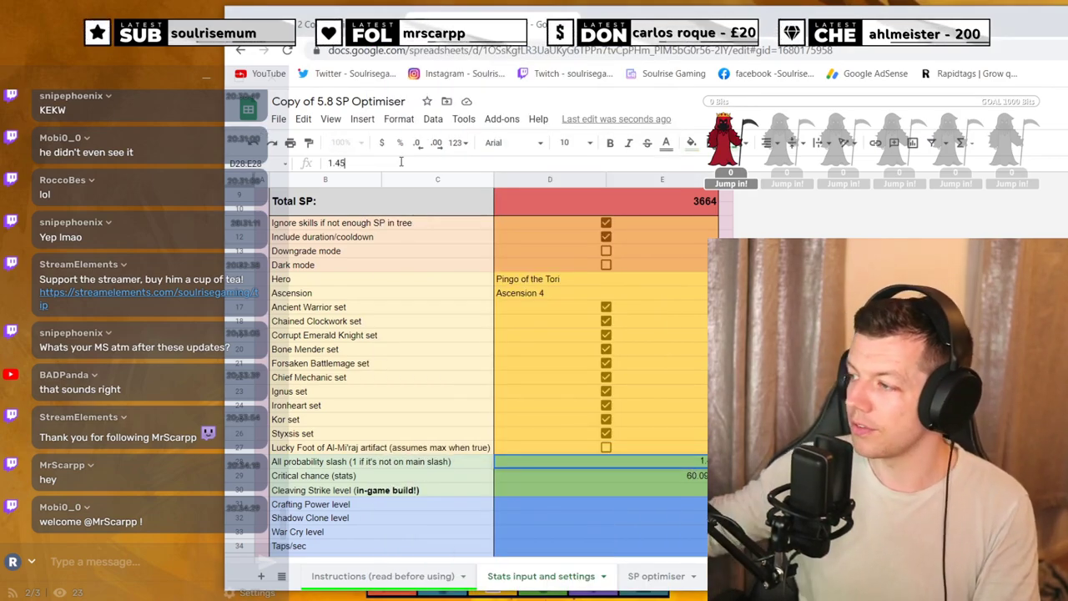
click(613, 476)
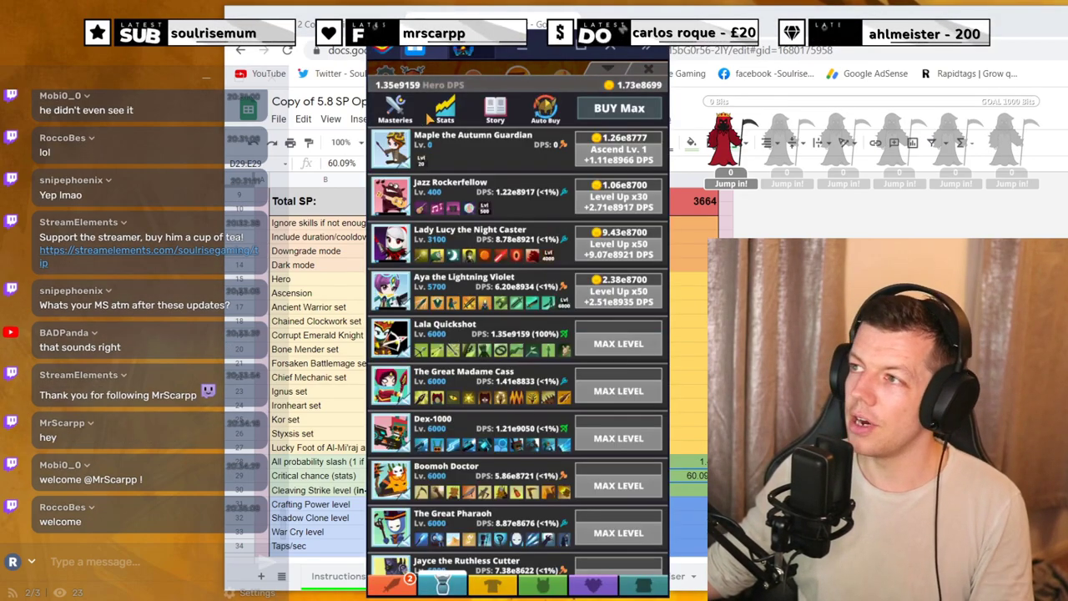
Enter 85.87 as Critical chance (stats), read from the game's Probabilities stats.
click(444, 108)
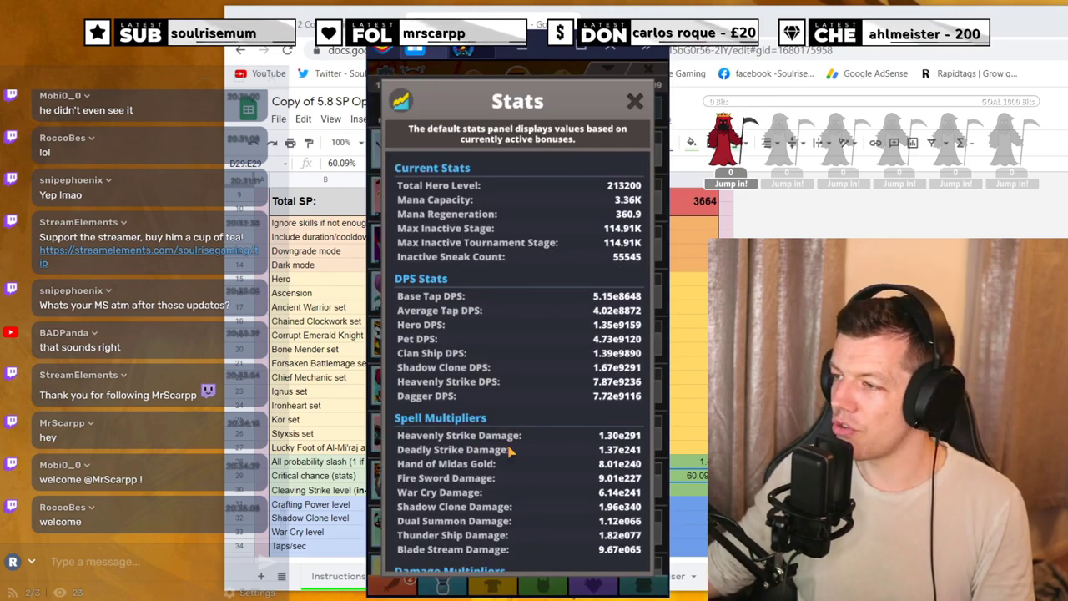
scroll(down, 3)
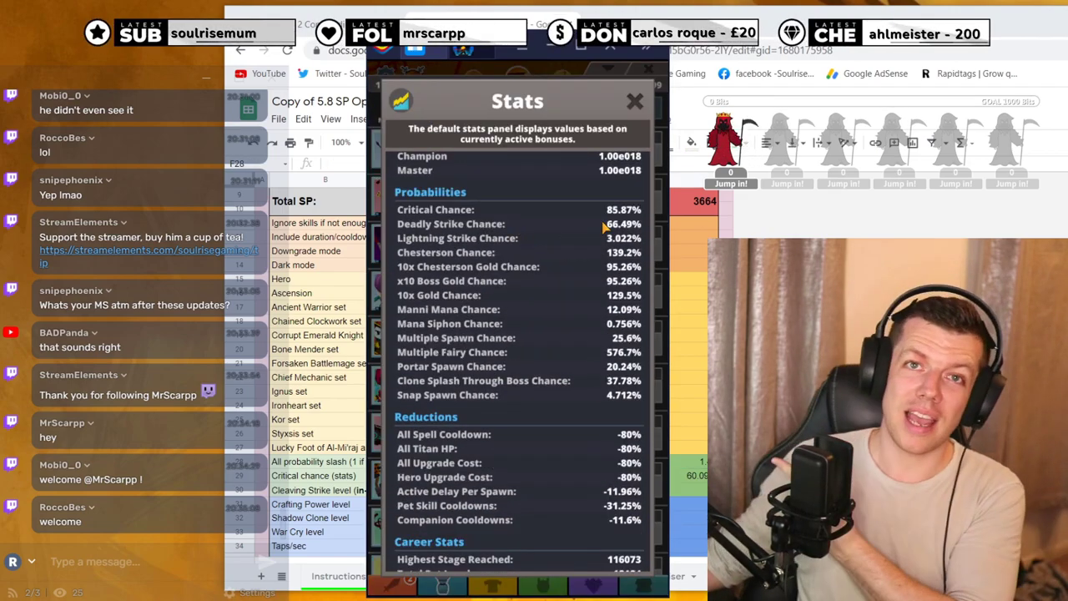
click(635, 100)
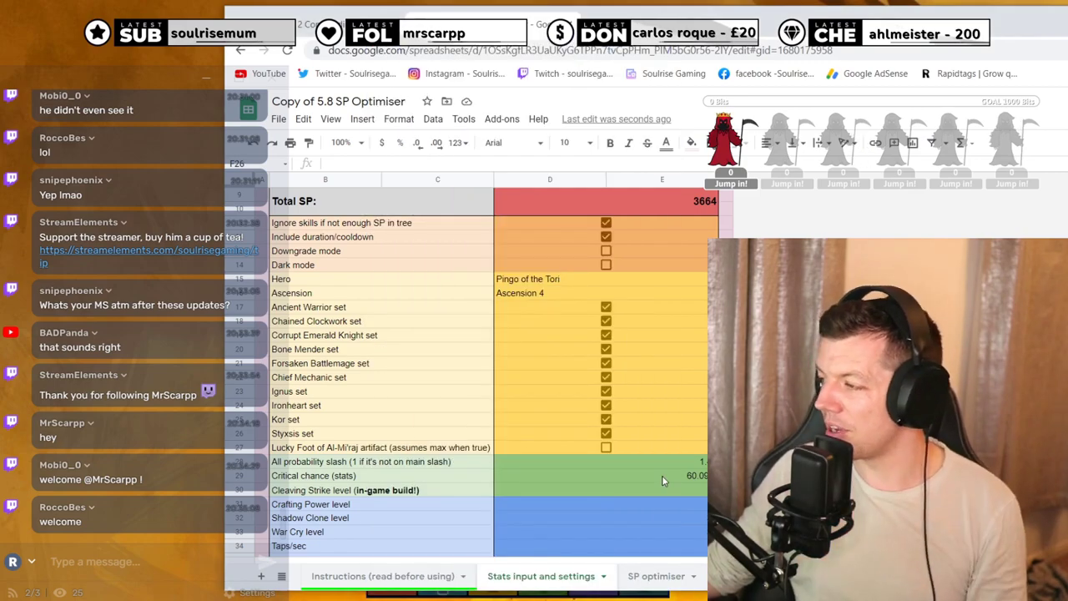
click(592, 475)
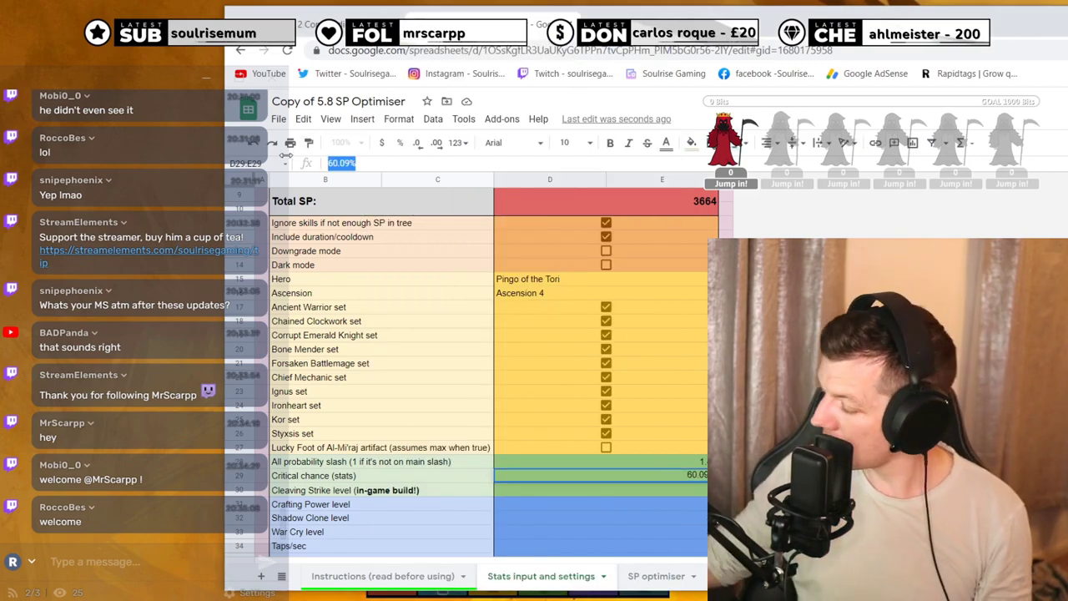
text(85.87)
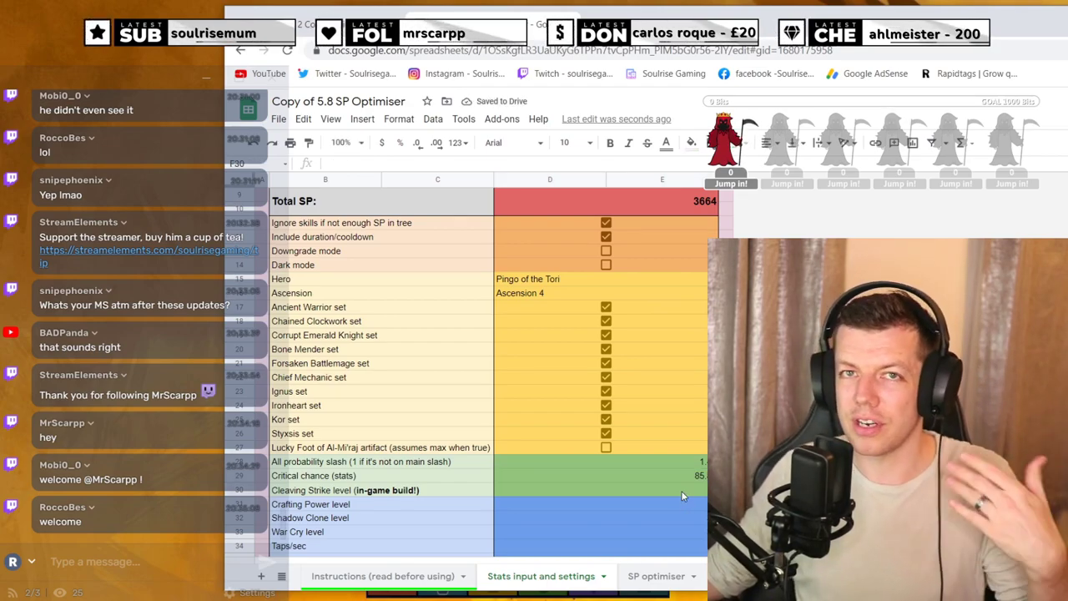
scroll(down, 3)
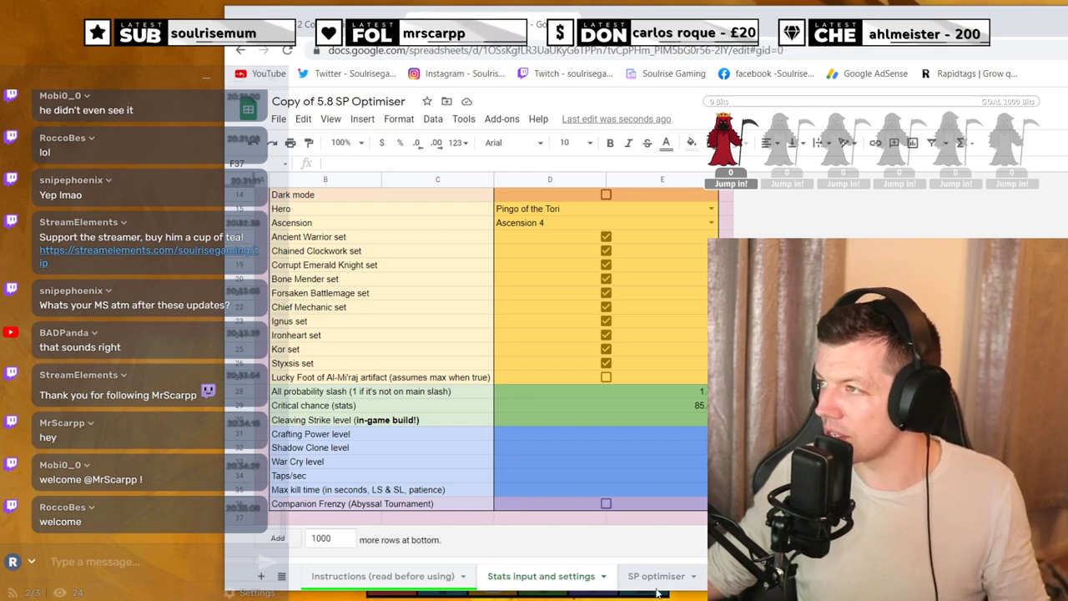
Reset the SP optimiser skill tree, then tick the top recommended skill upgrades.
click(665, 576)
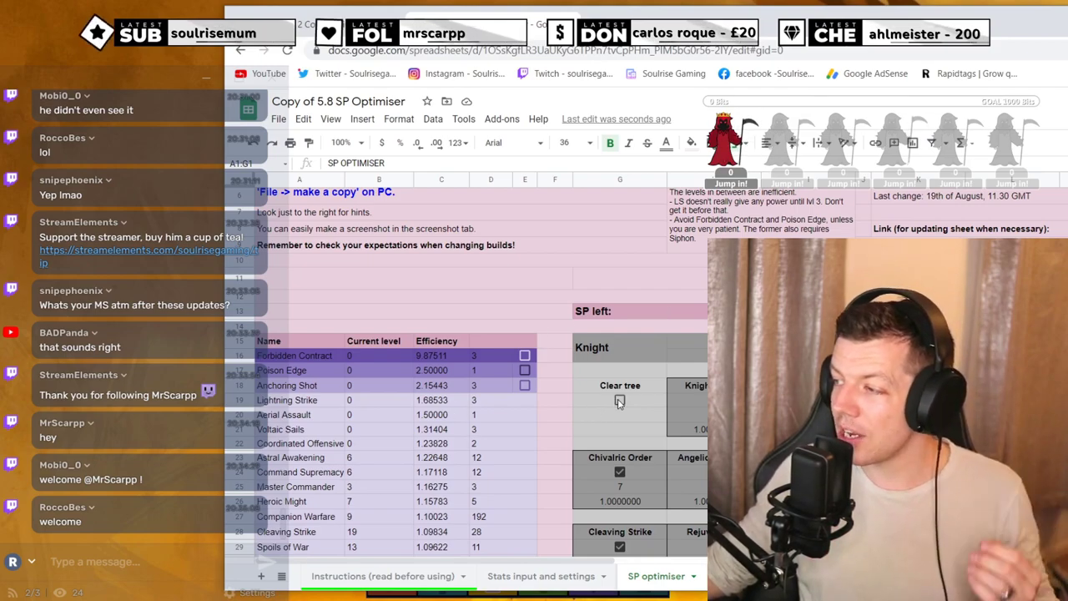
click(619, 401)
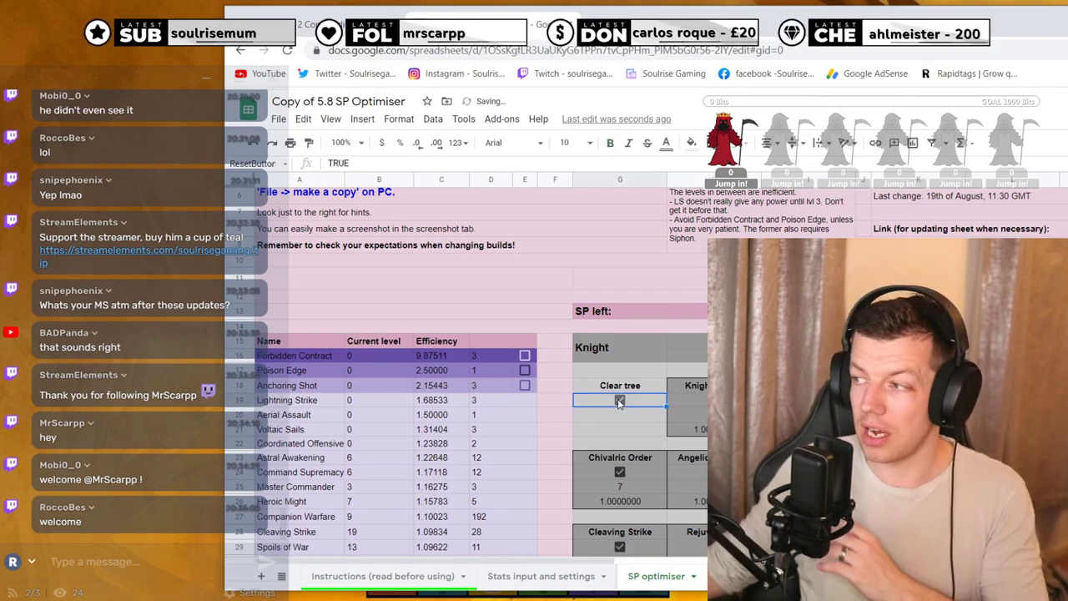
click(620, 399)
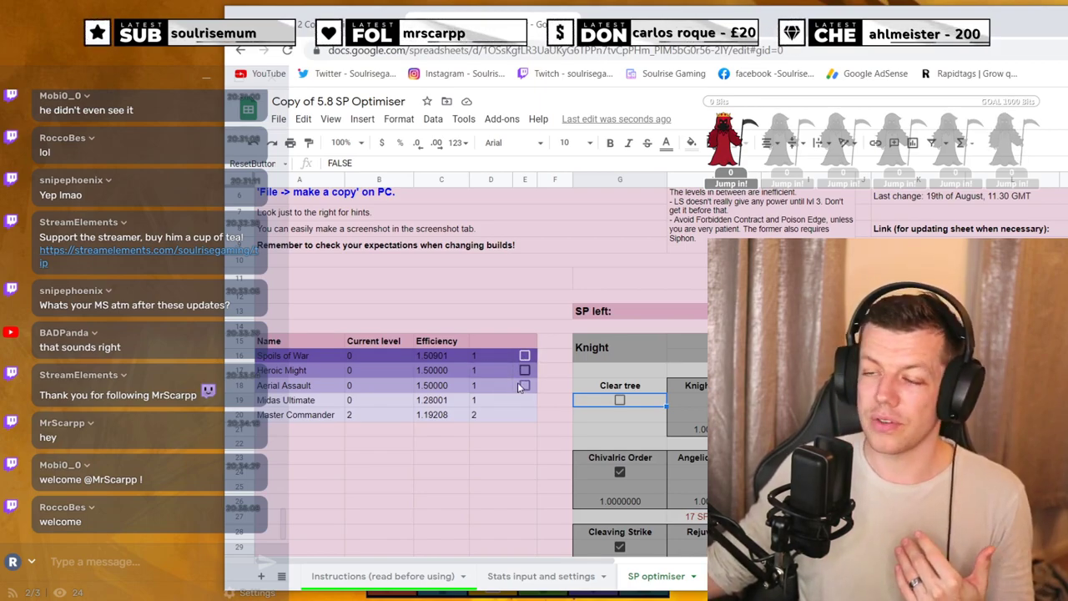
click(524, 385)
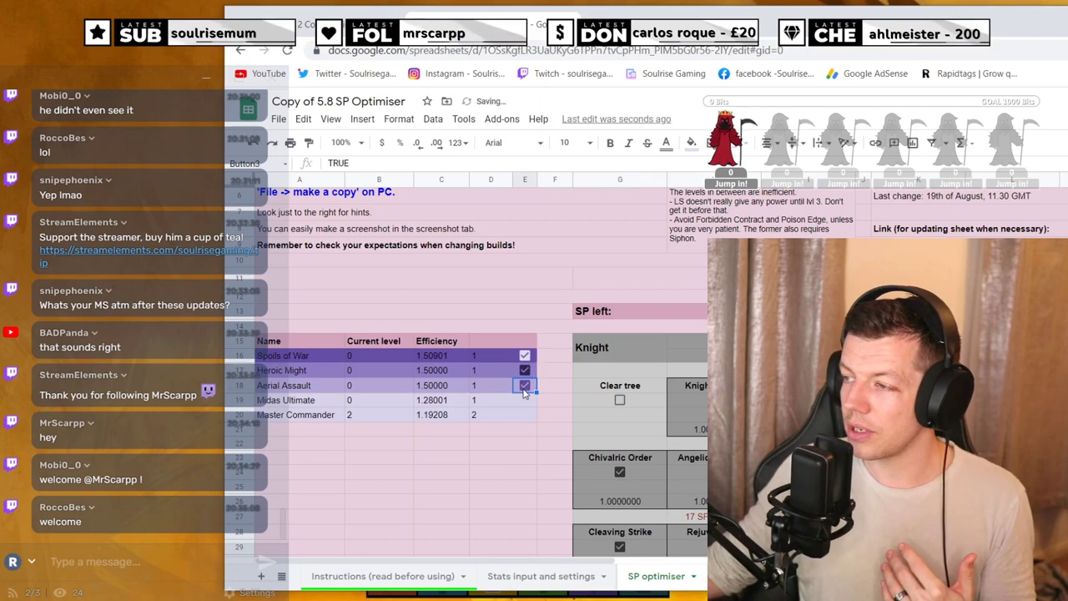
click(524, 355)
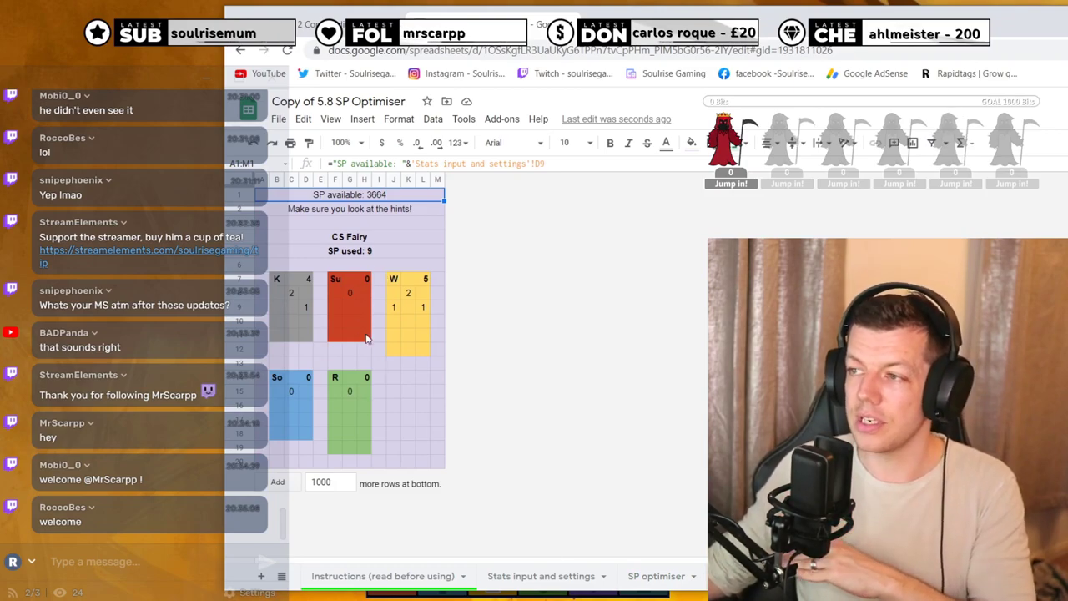
Scroll the SP optimiser's Knight and Sorcerer skill trees, now showing 3655 SP left.
click(657, 576)
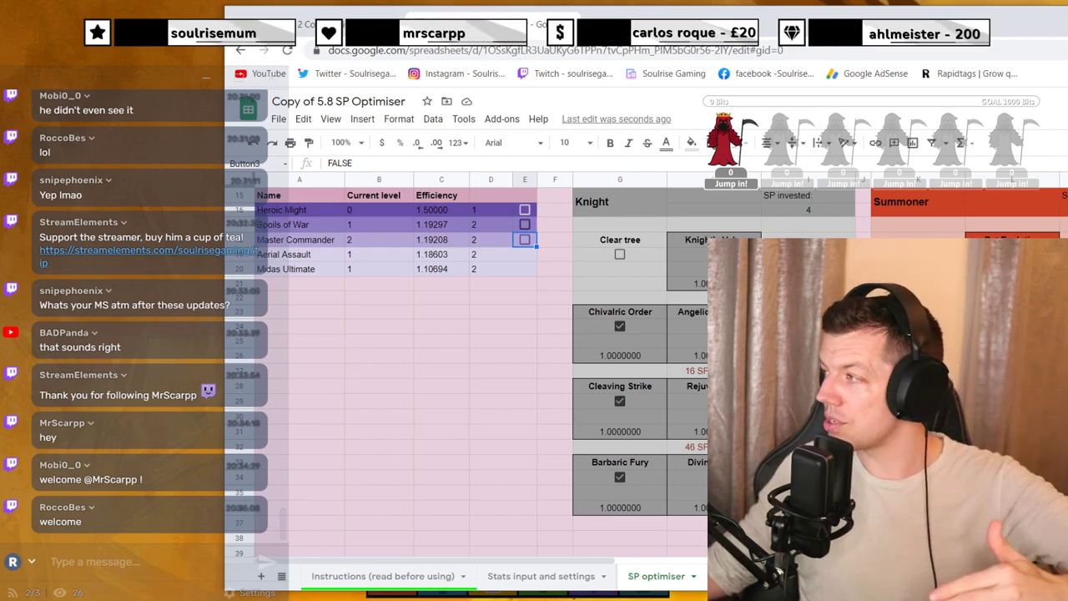
scroll(right, 3)
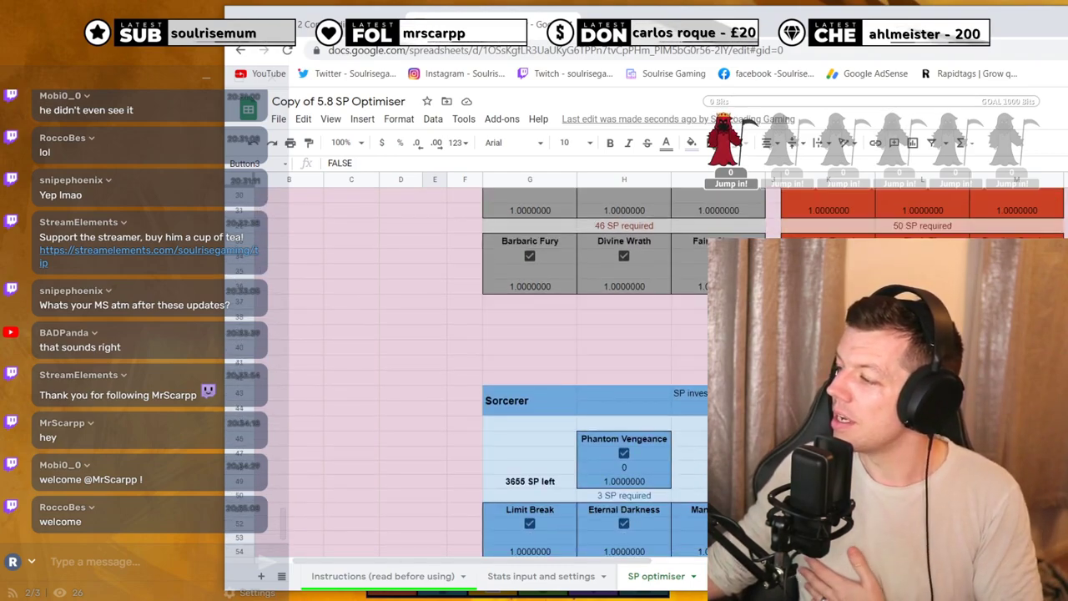
scroll(down, 3)
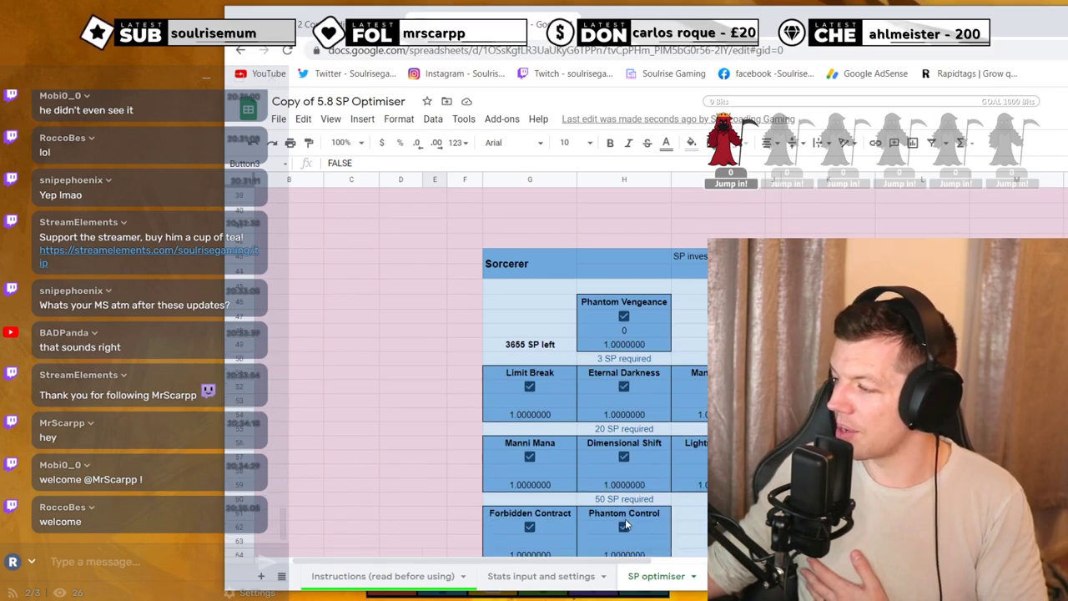